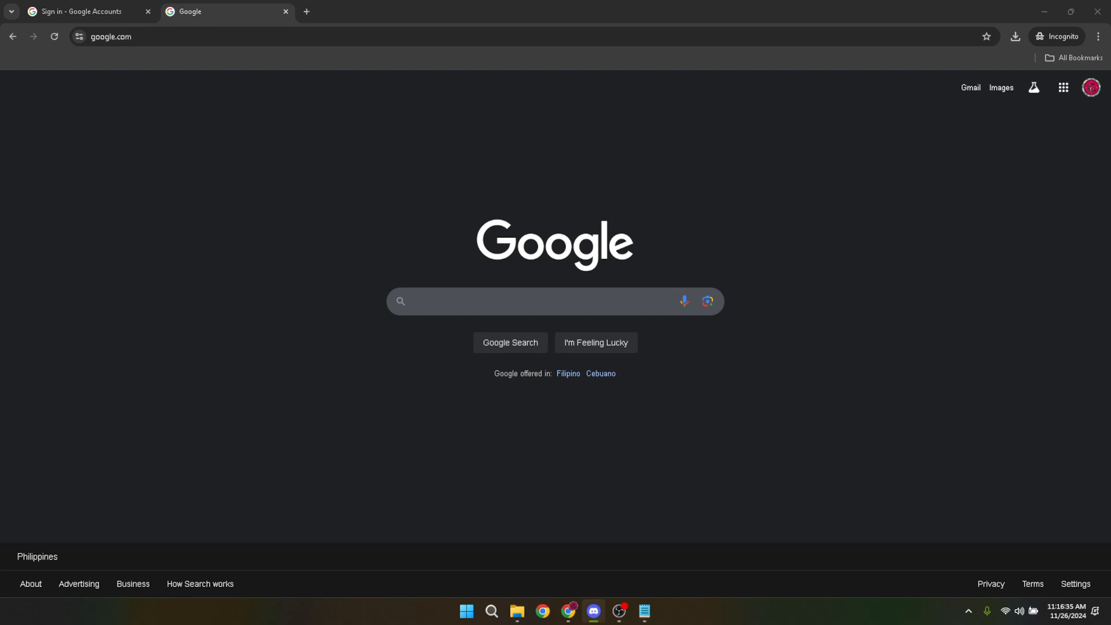
pyautogui.moveTo(863, 276)
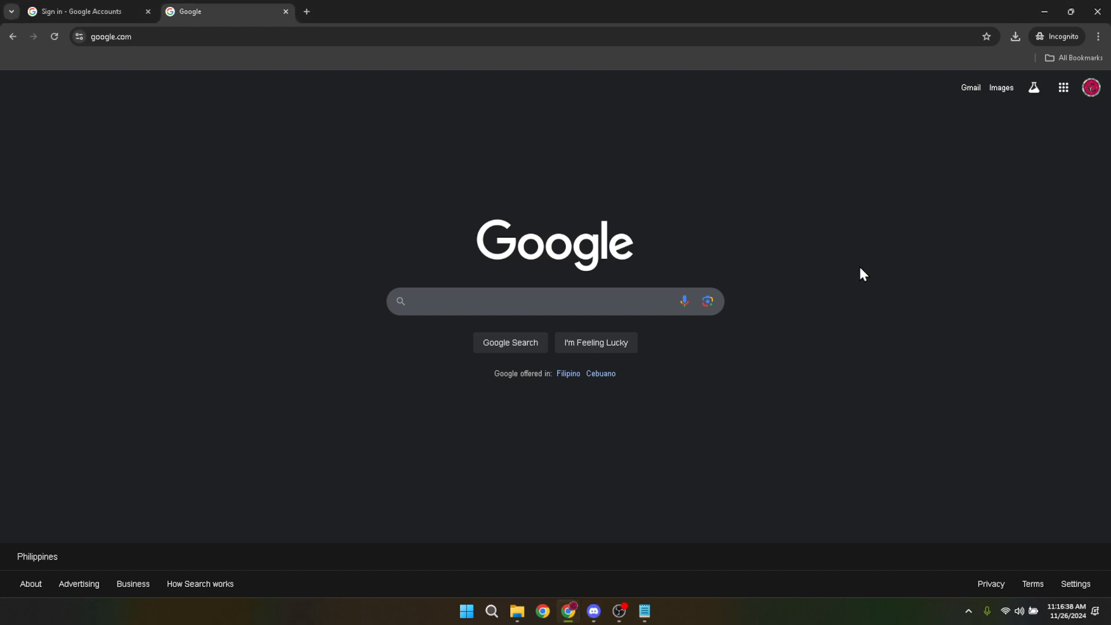
pyautogui.moveTo(849, 263)
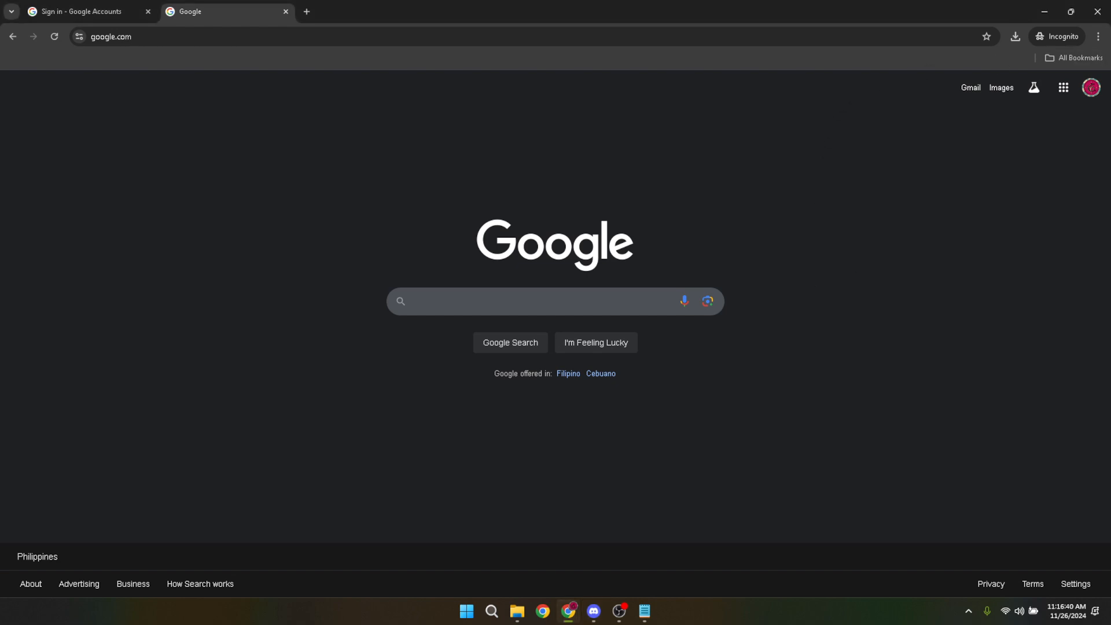
# - Bring up Chrome's three-dot main menu over the Google homepage
pyautogui.click(1098, 35)
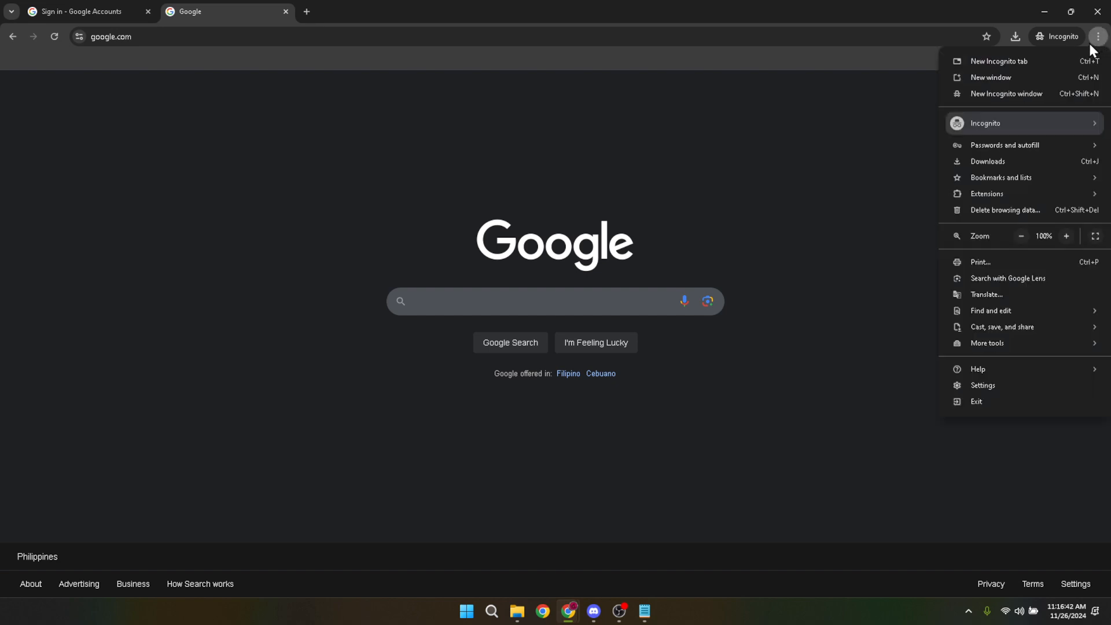
pyautogui.moveTo(1040, 83)
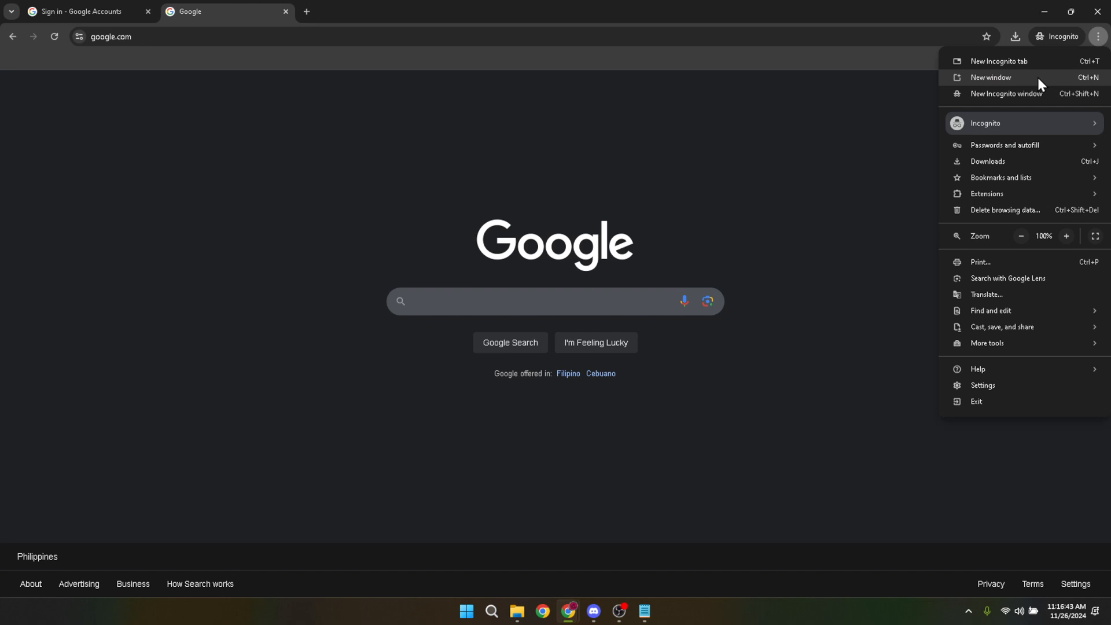
pyautogui.moveTo(1014, 146)
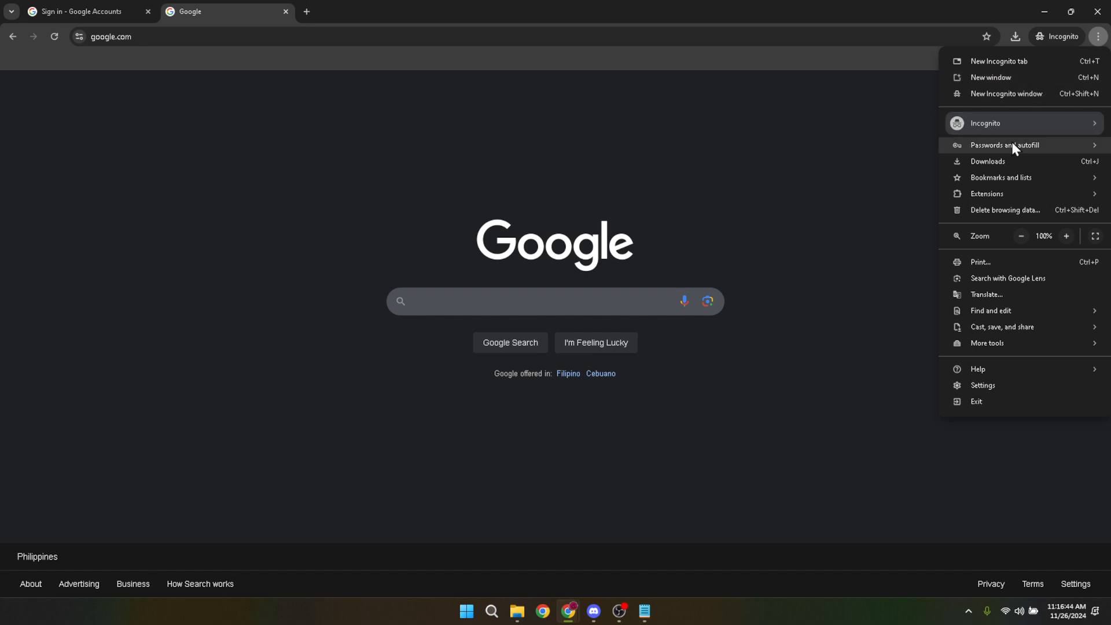
pyautogui.moveTo(998, 384)
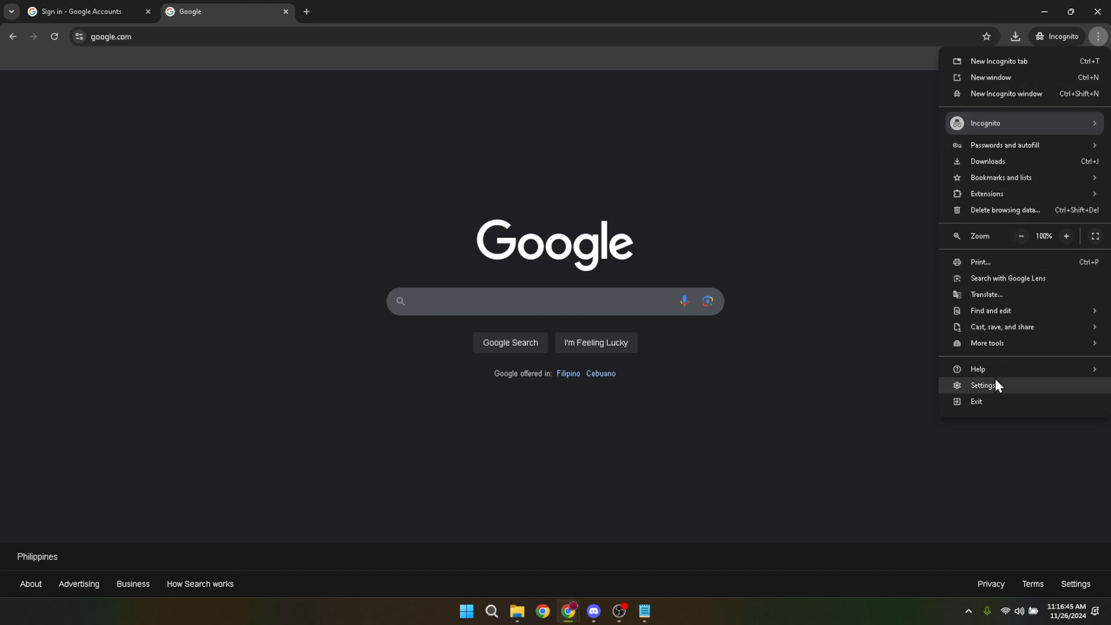
pyautogui.moveTo(977, 402)
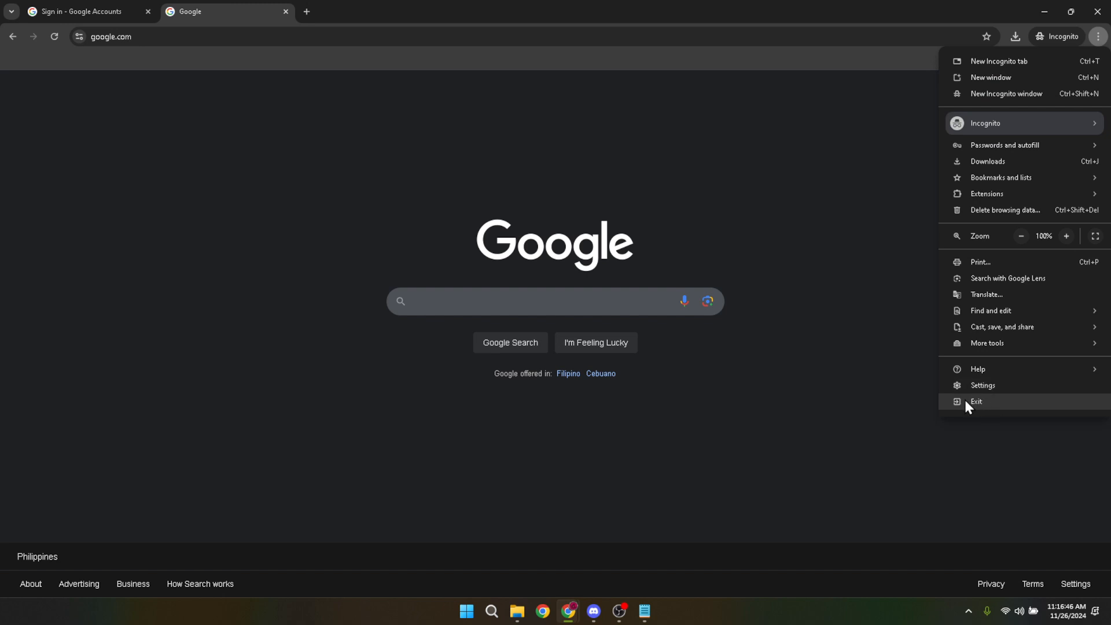
pyautogui.moveTo(1002, 327)
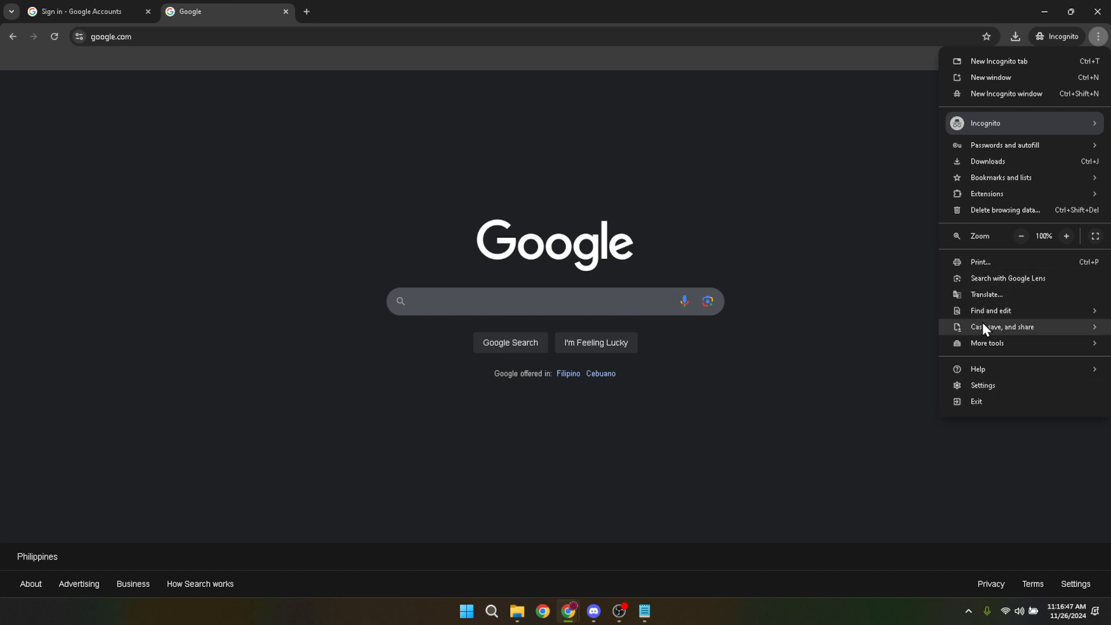
pyautogui.moveTo(984, 391)
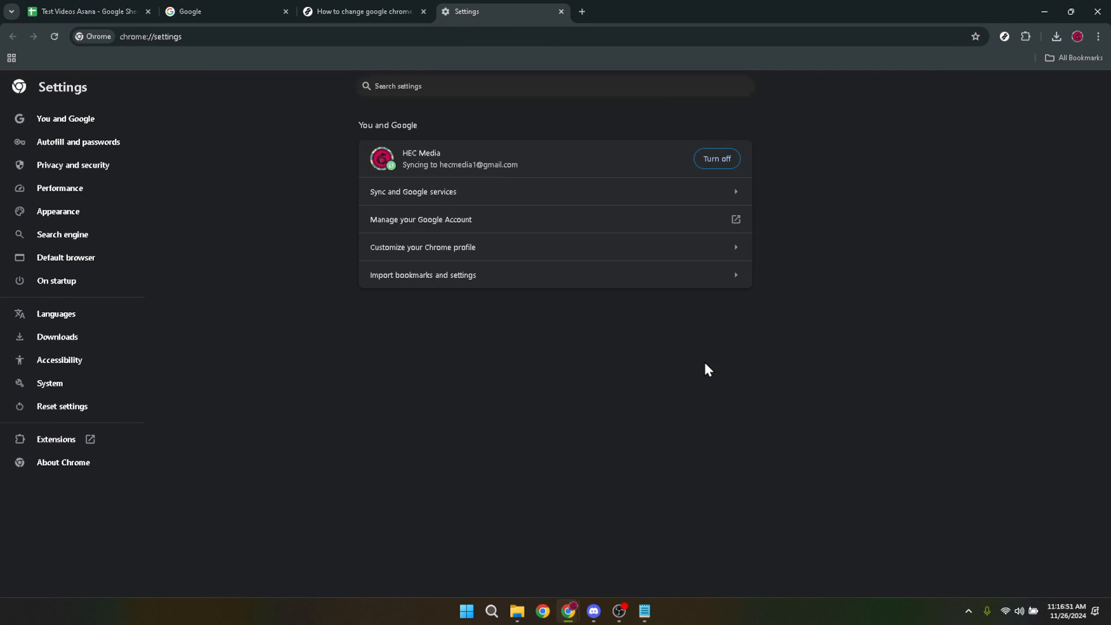
pyautogui.moveTo(517, 366)
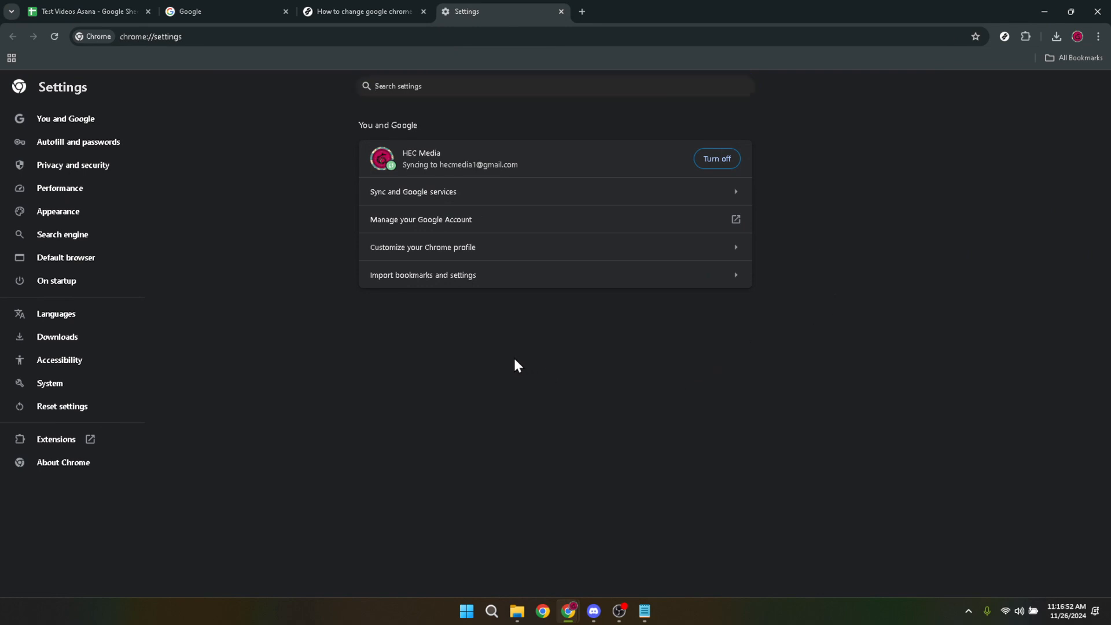
pyautogui.moveTo(494, 371)
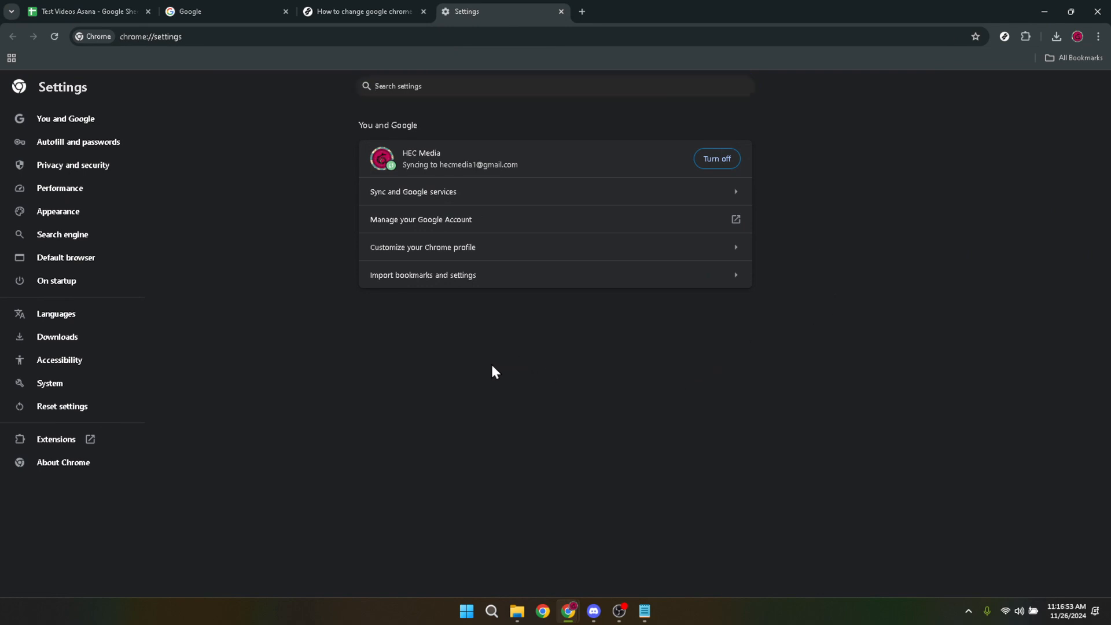
pyautogui.moveTo(415, 368)
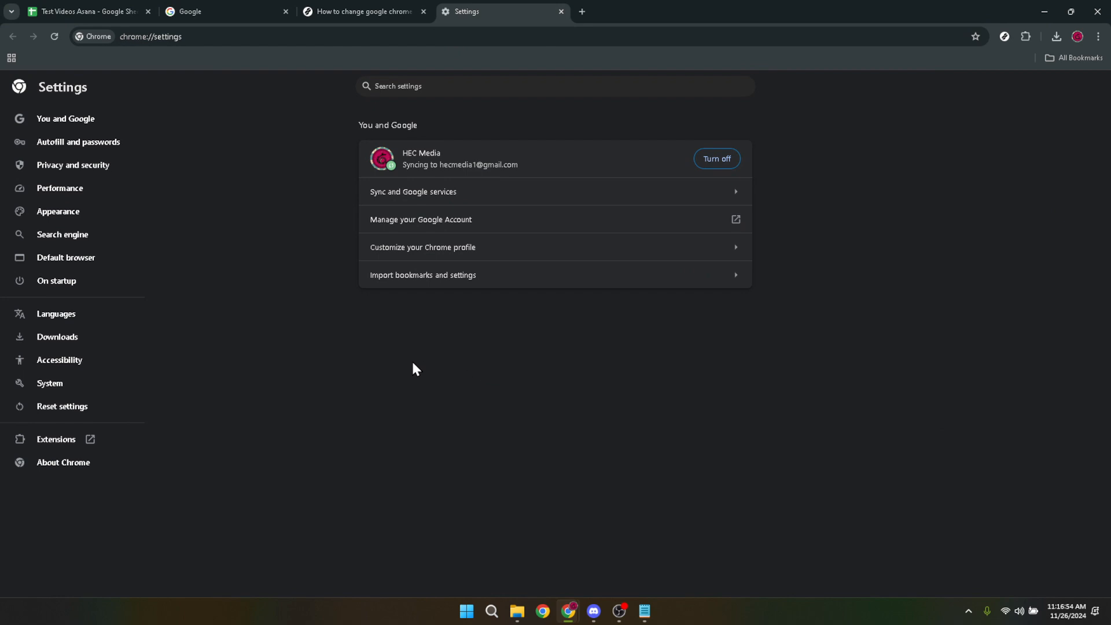
pyautogui.moveTo(347, 301)
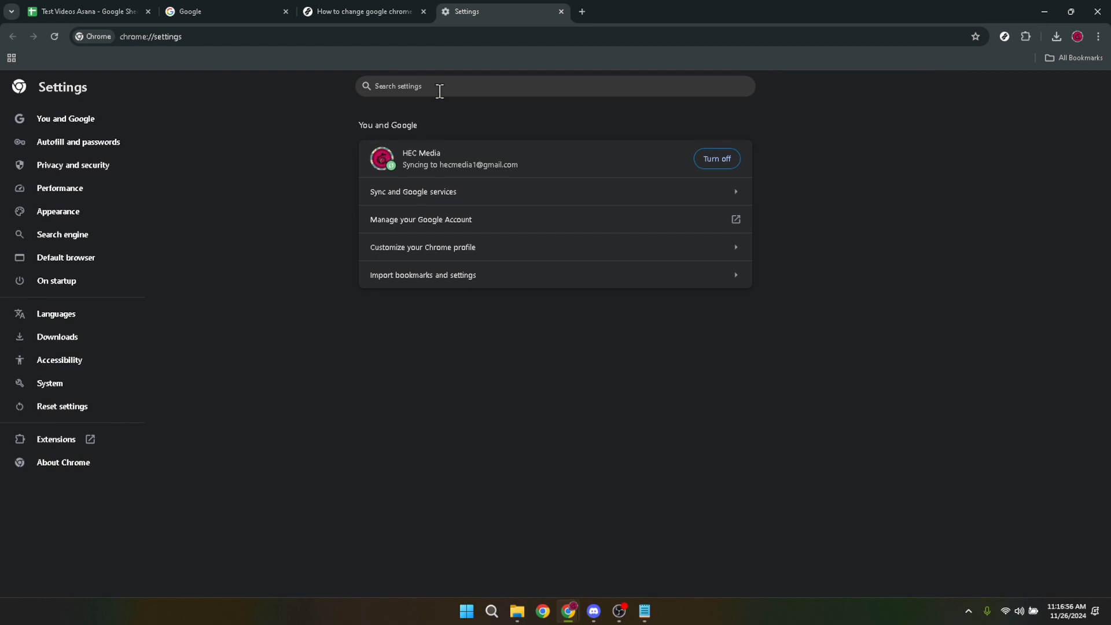
pyautogui.moveTo(478, 118)
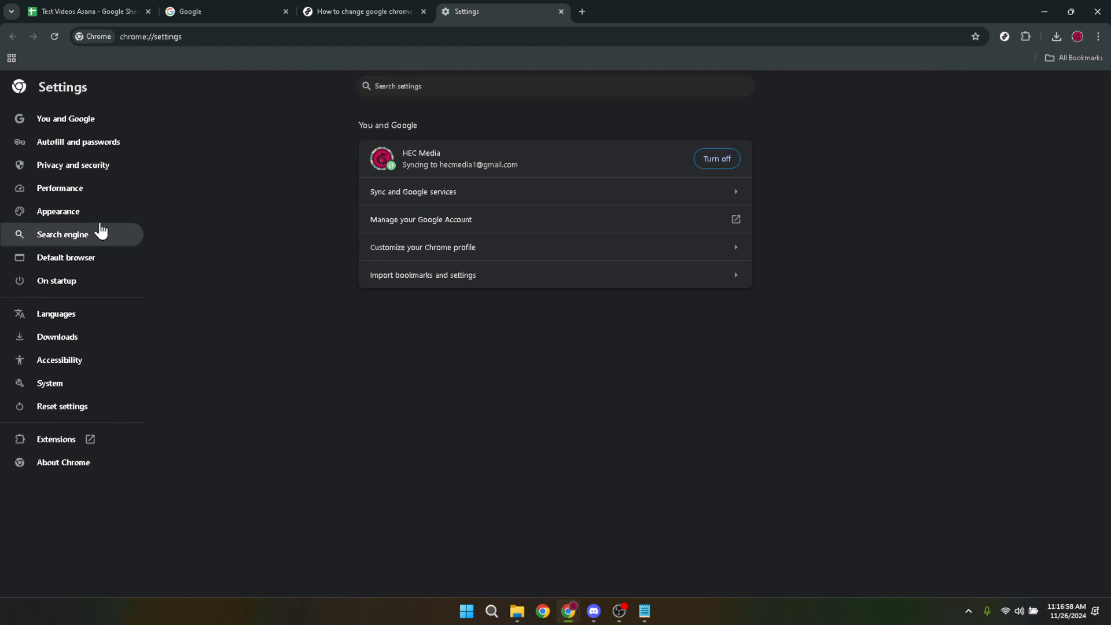
# - Show the Appearance section of Chrome Settings (theme Chrome Colors, Dark mode)
pyautogui.click(57, 211)
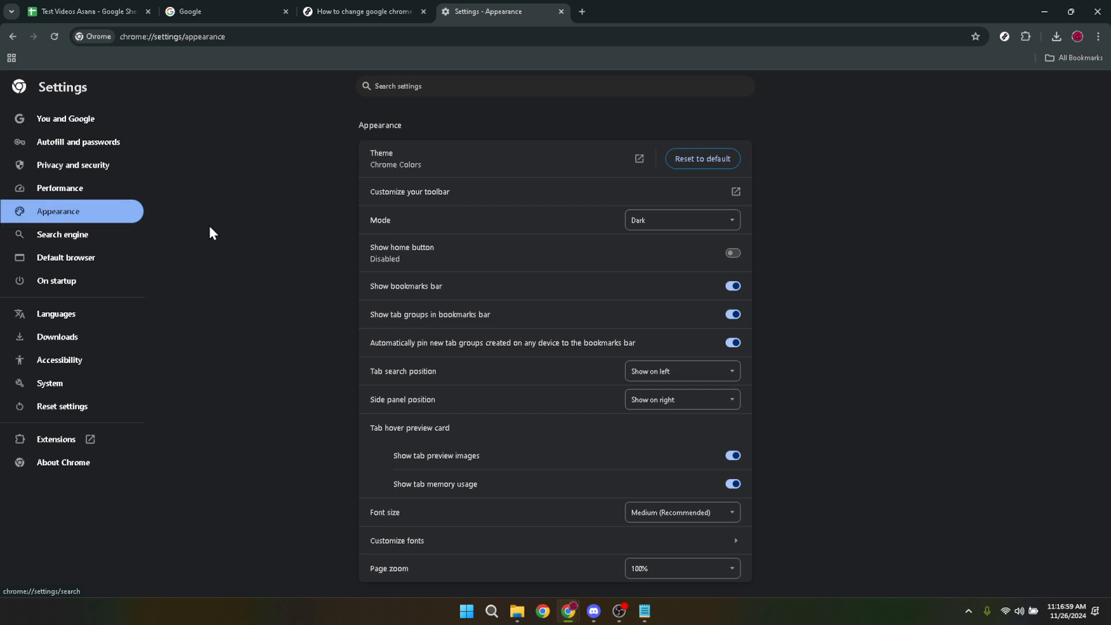
pyautogui.moveTo(263, 240)
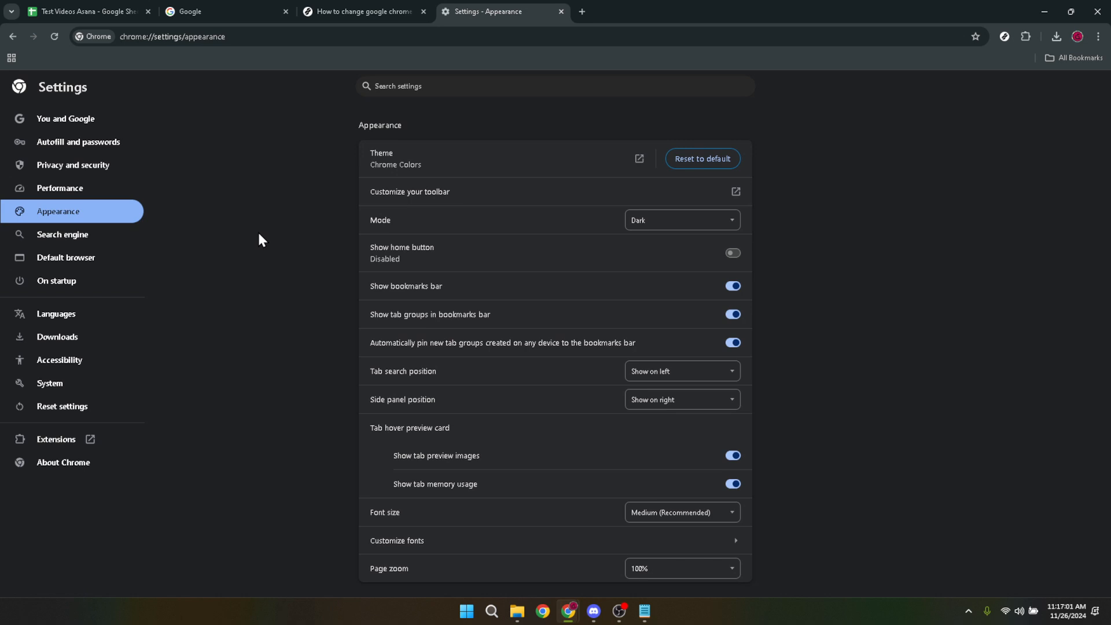
pyautogui.moveTo(306, 317)
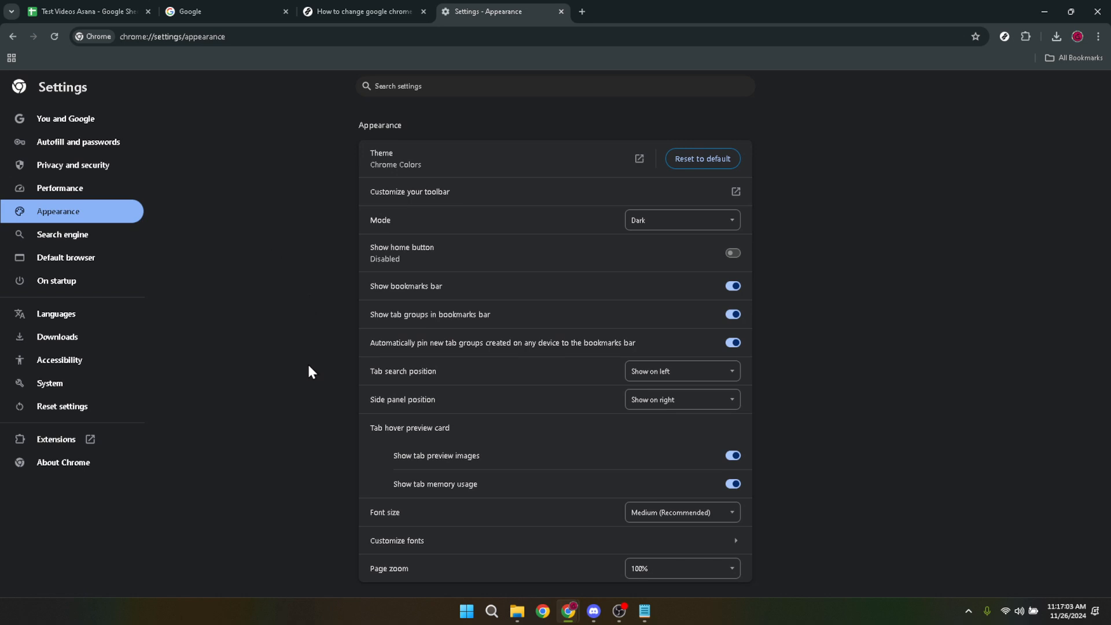
pyautogui.moveTo(301, 460)
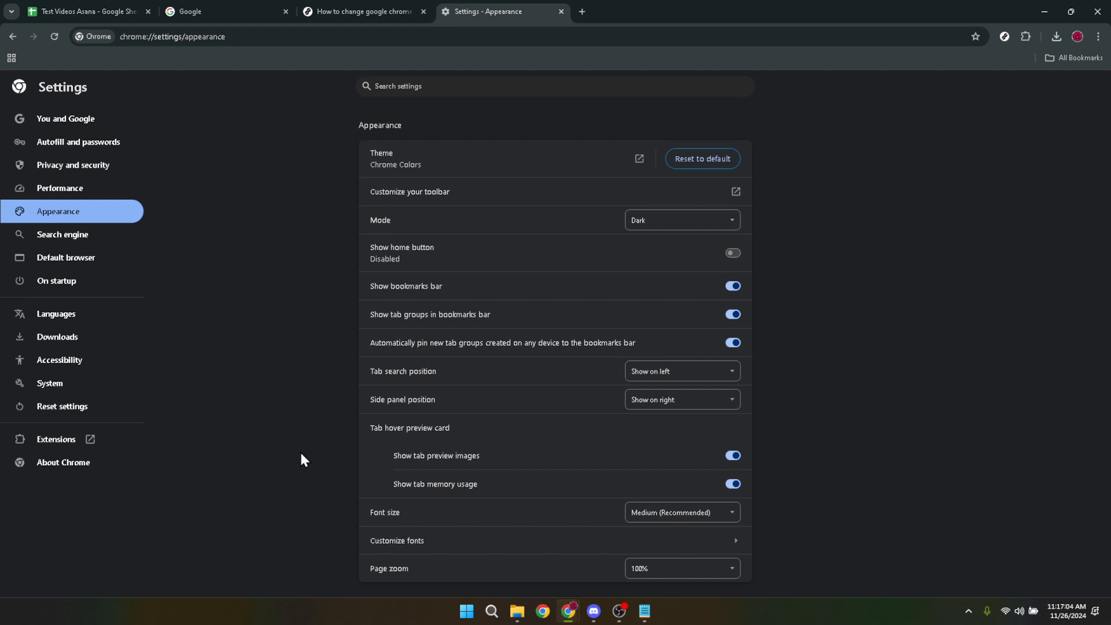
pyautogui.moveTo(316, 548)
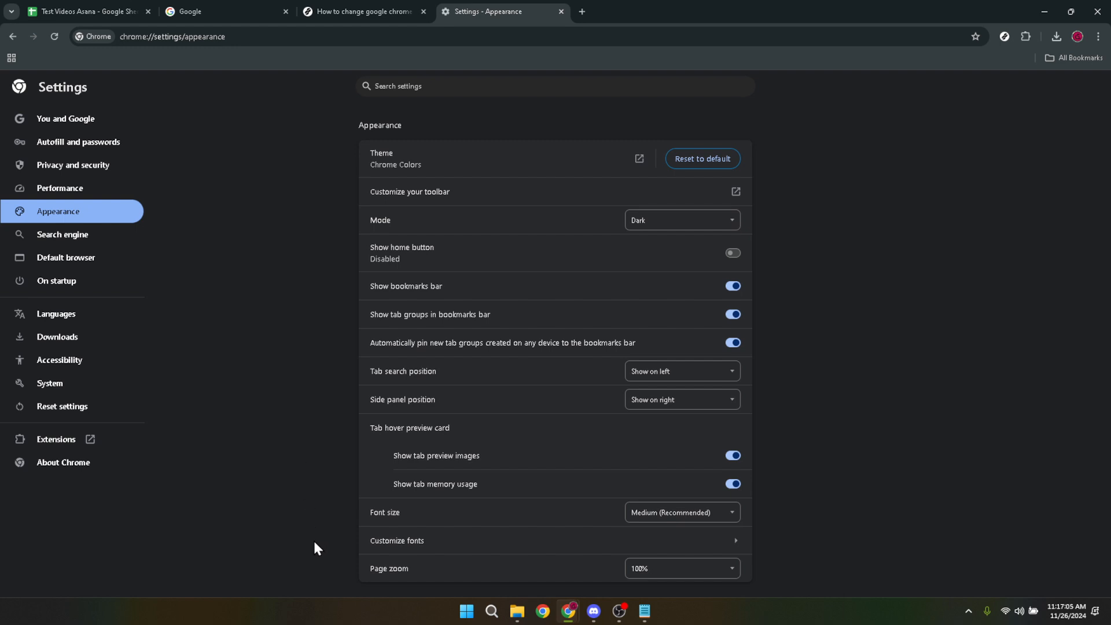
pyautogui.moveTo(334, 544)
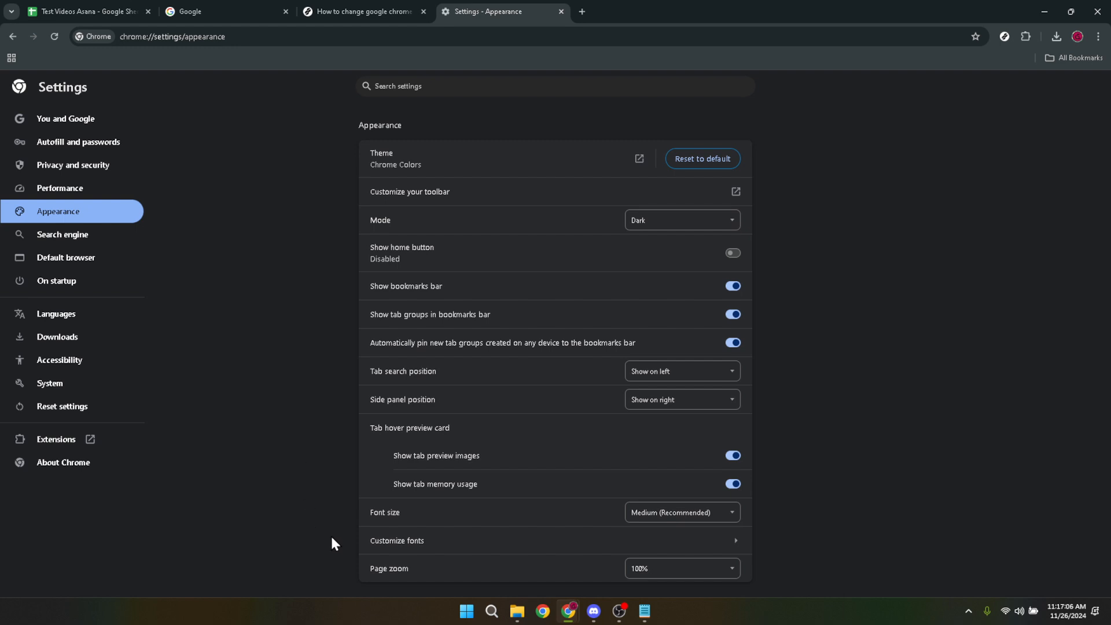
pyautogui.moveTo(383, 545)
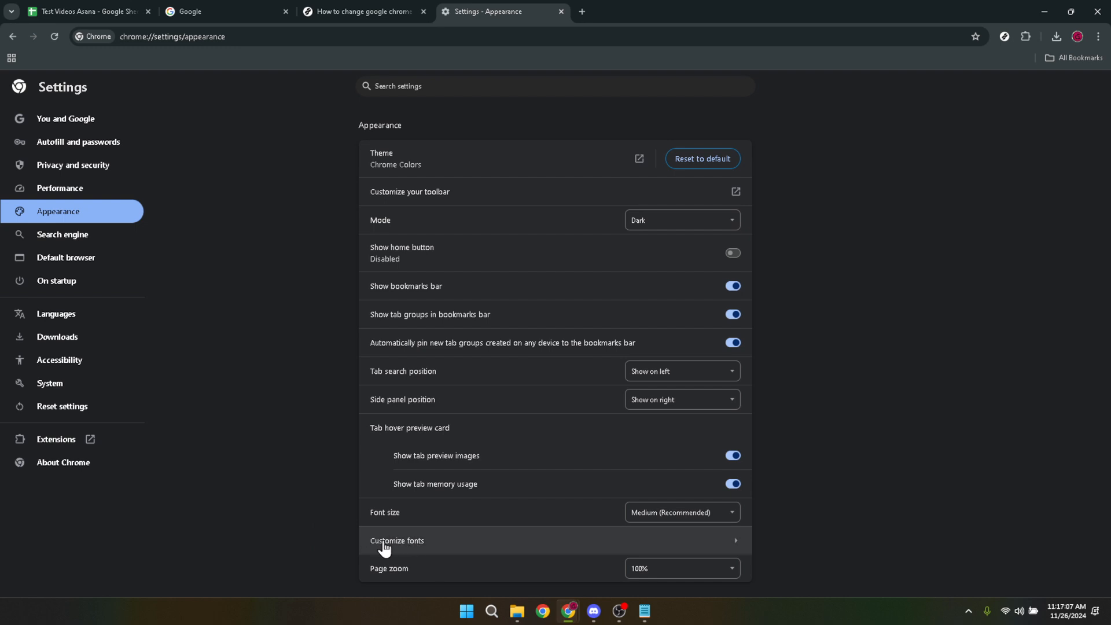
pyautogui.moveTo(417, 543)
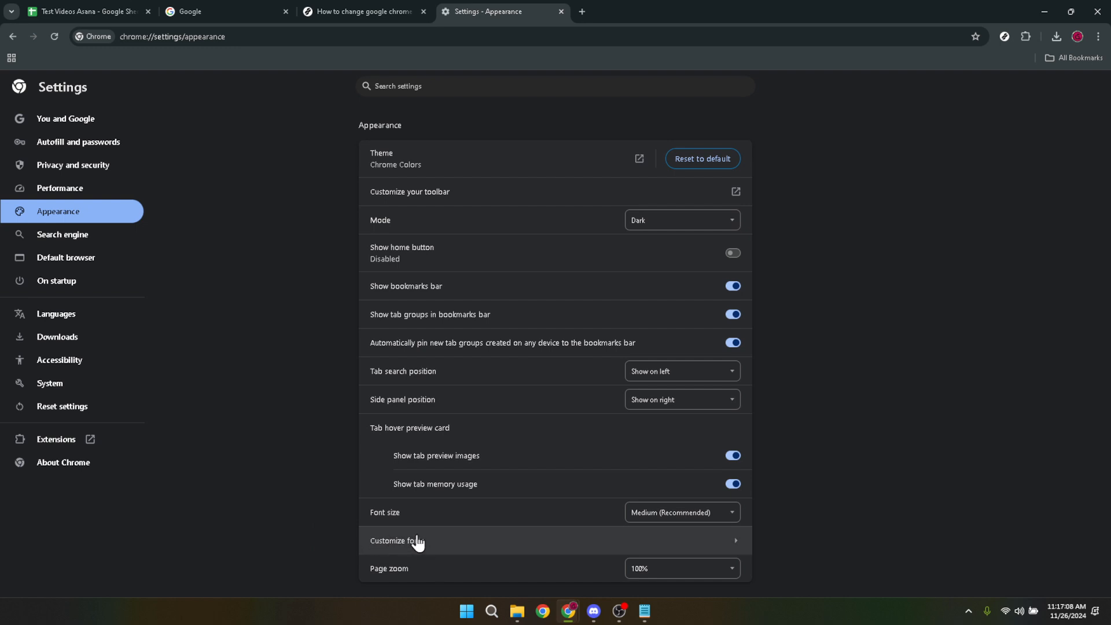
pyautogui.moveTo(404, 547)
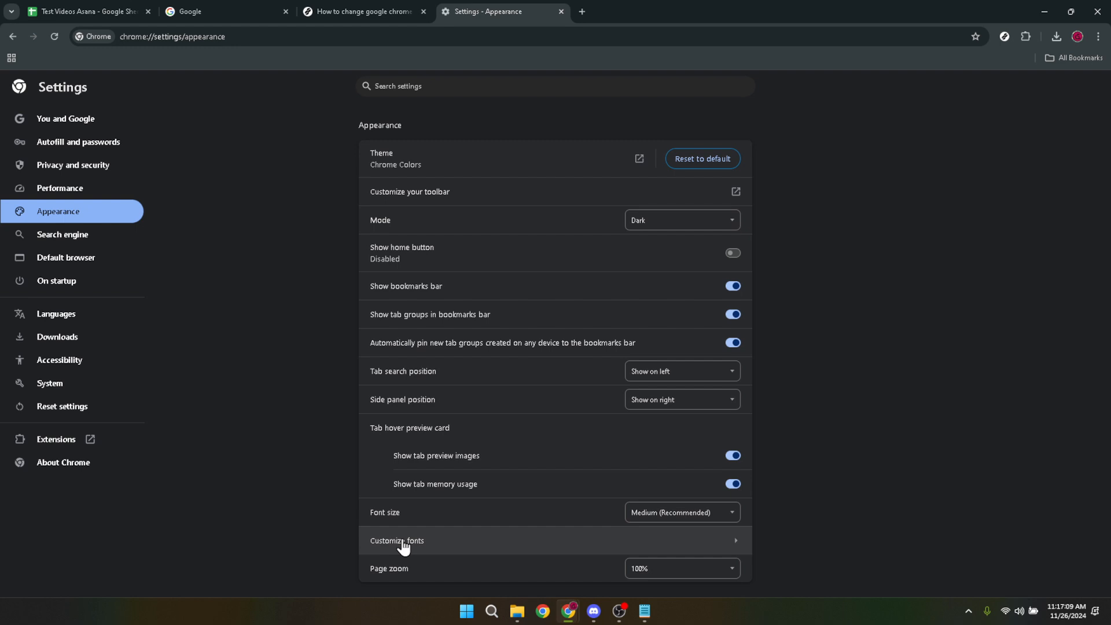
# - Enter Customize fonts, try Snap ITC for the standard font, then restore Times New Roman
pyautogui.click(397, 541)
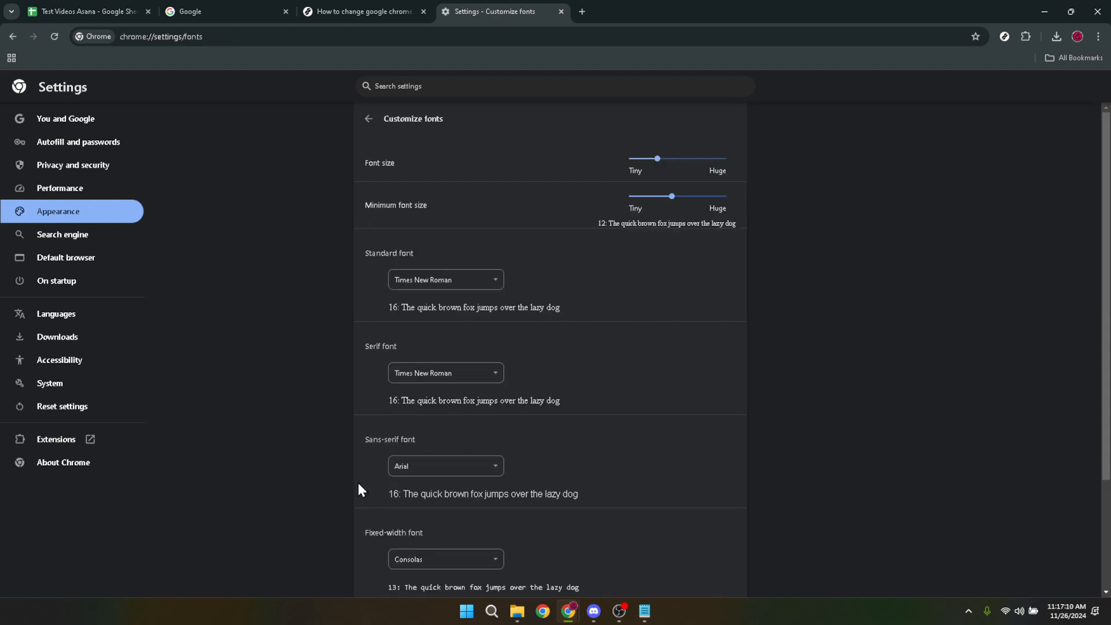
pyautogui.moveTo(389, 253)
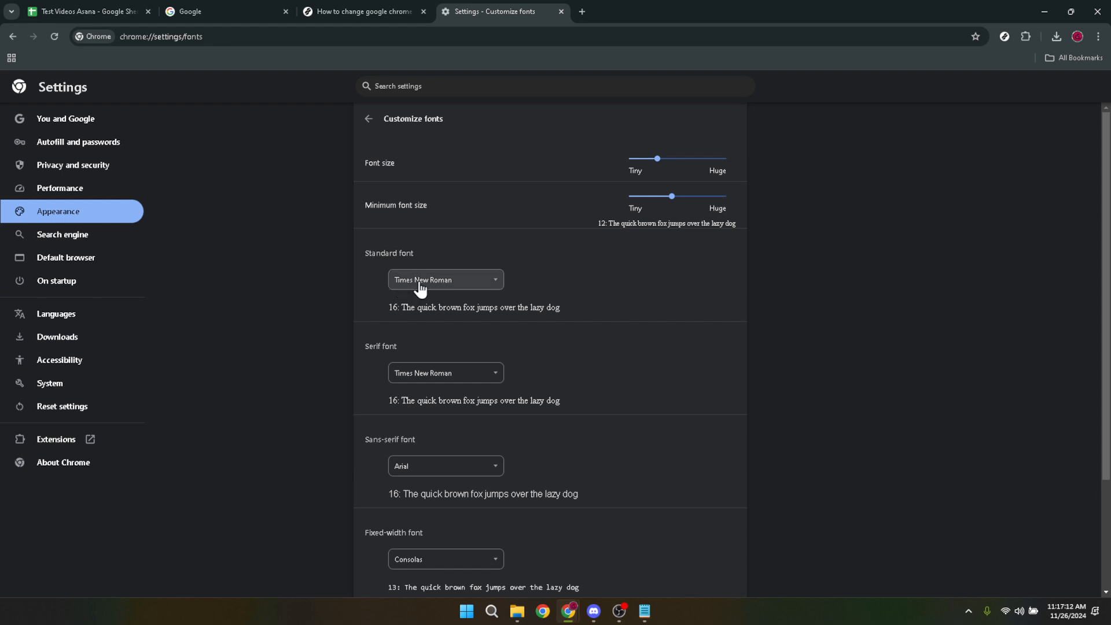
pyautogui.click(444, 279)
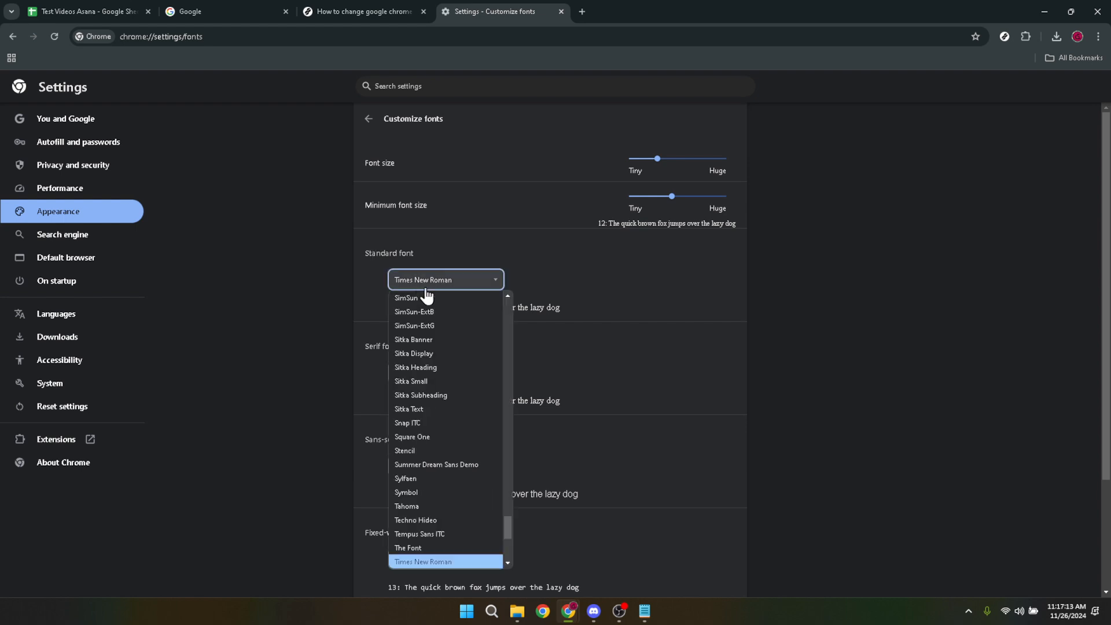
pyautogui.moveTo(415, 519)
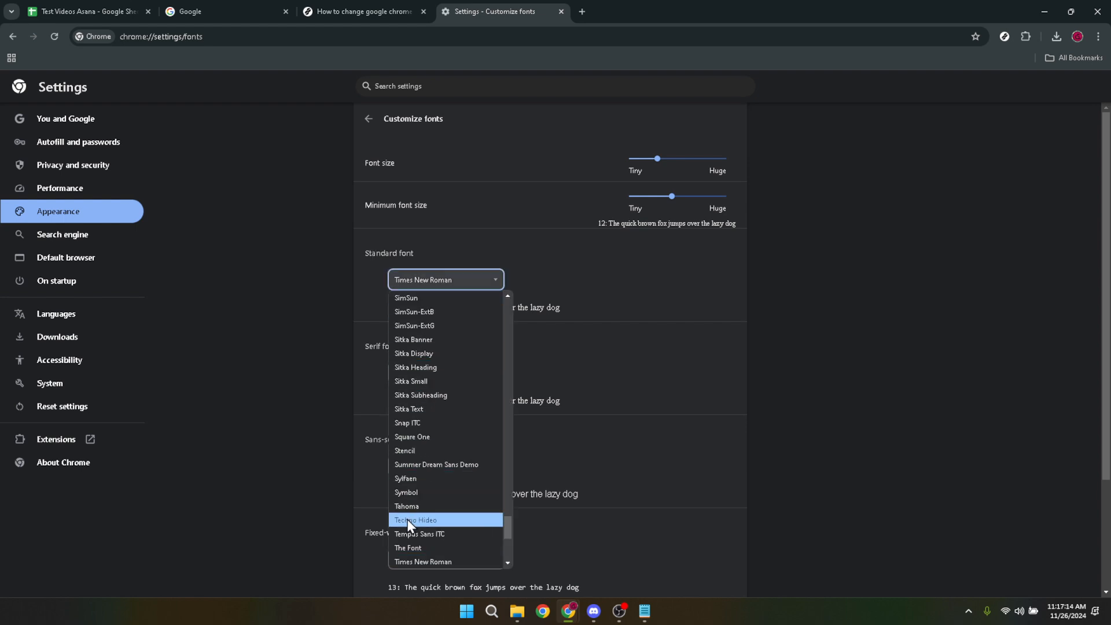
pyautogui.moveTo(405, 311)
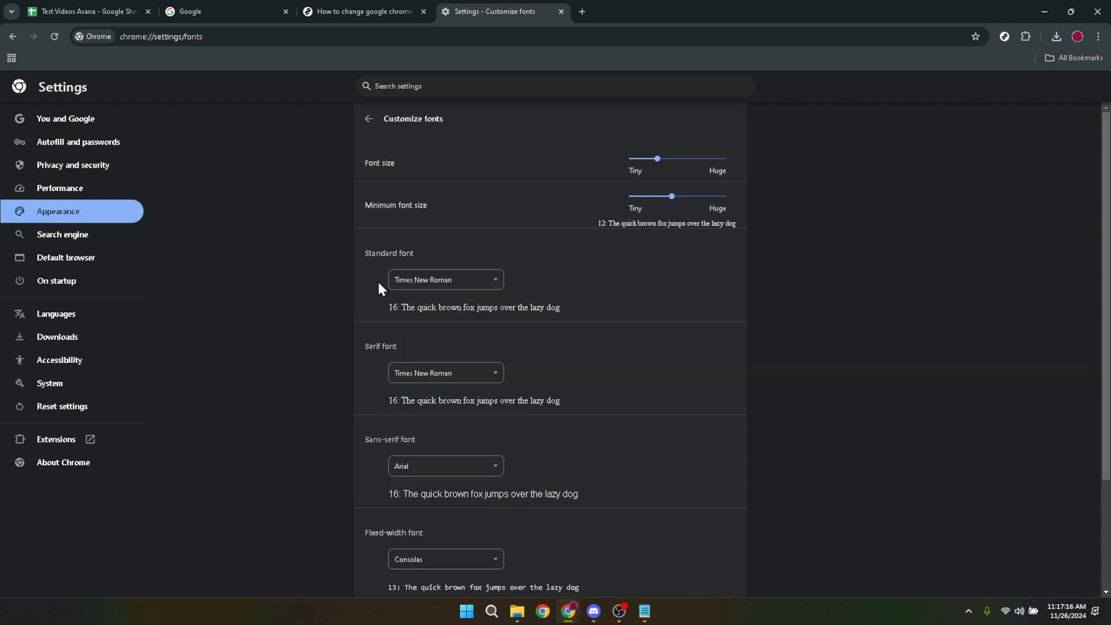
pyautogui.click(445, 279)
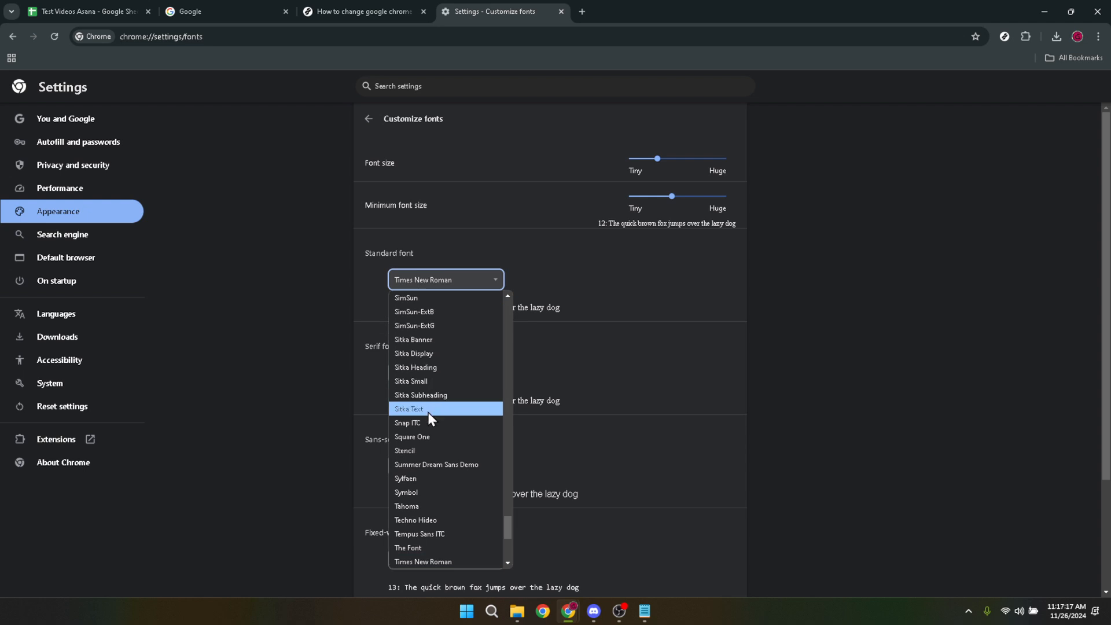
pyautogui.moveTo(429, 425)
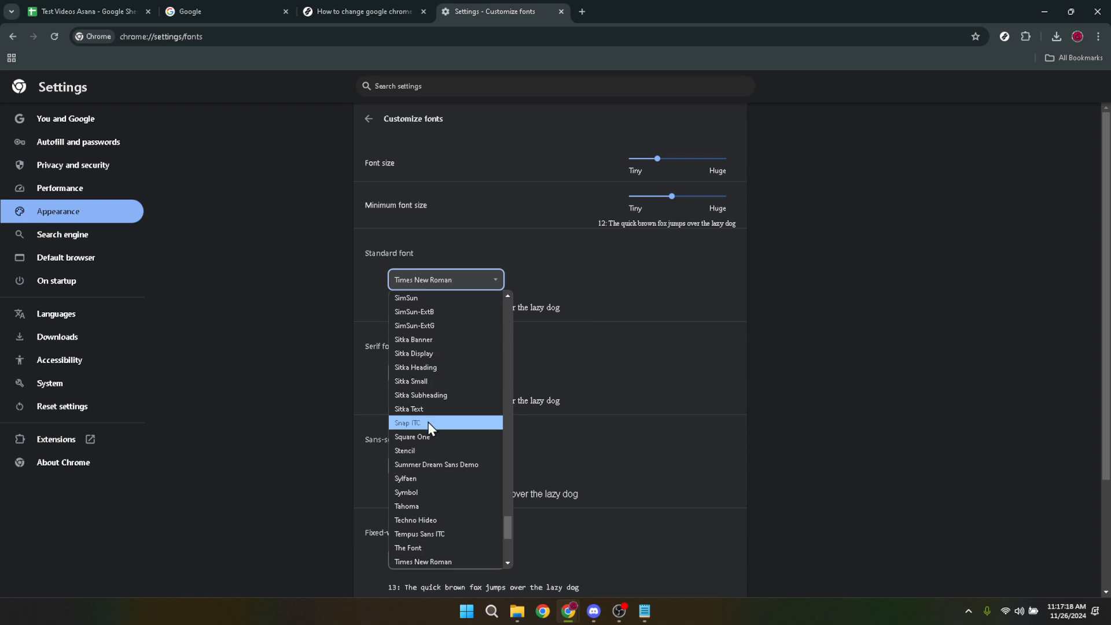
pyautogui.click(406, 423)
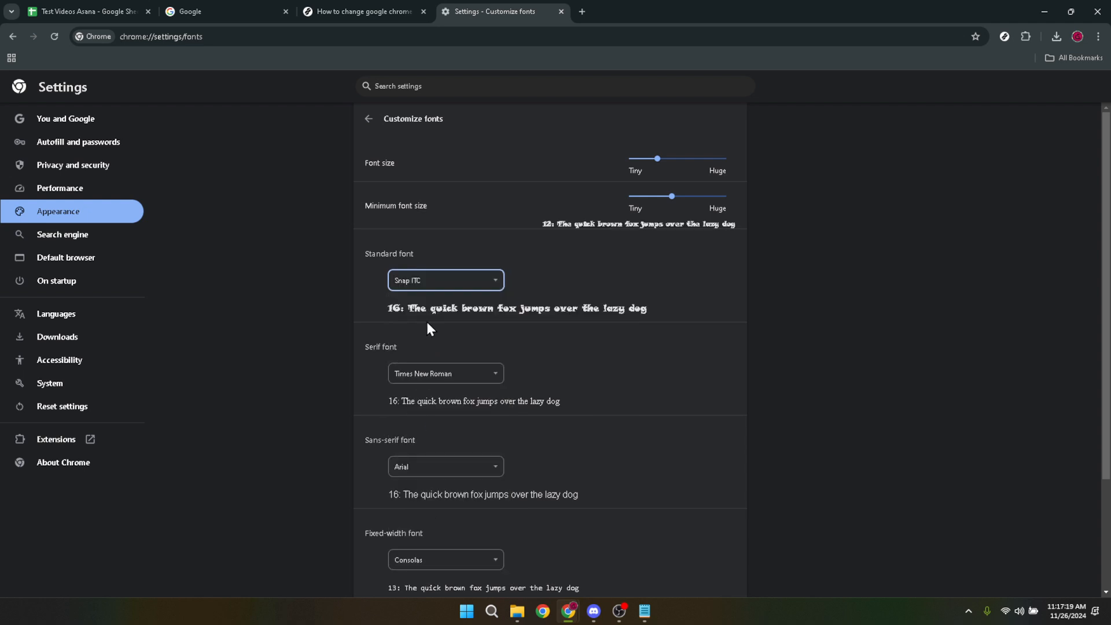
pyautogui.click(444, 280)
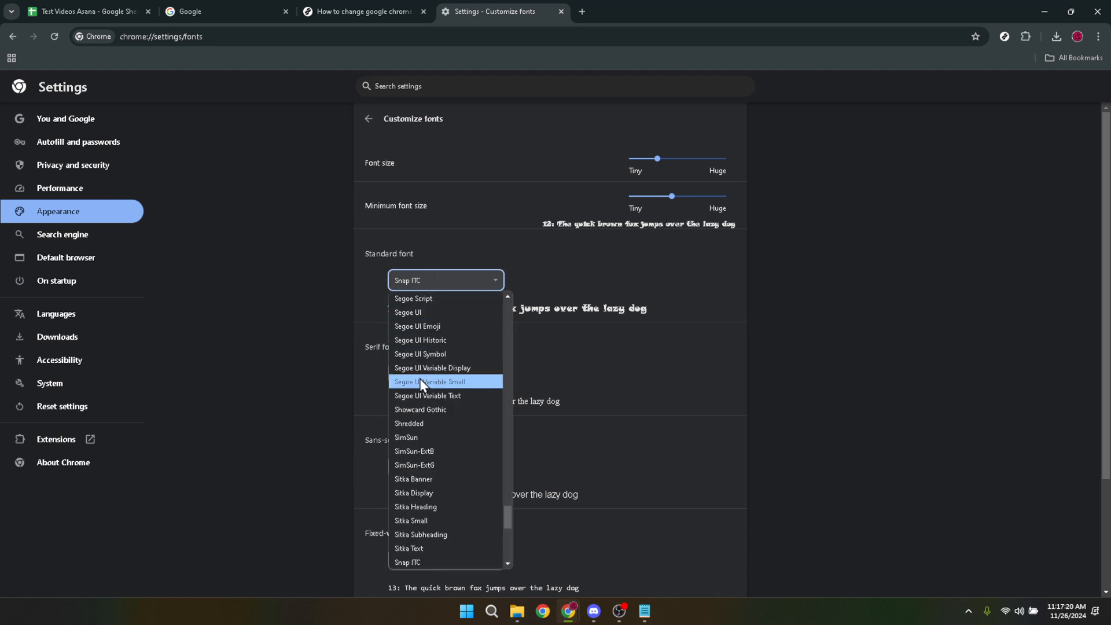
pyautogui.scroll(-3)
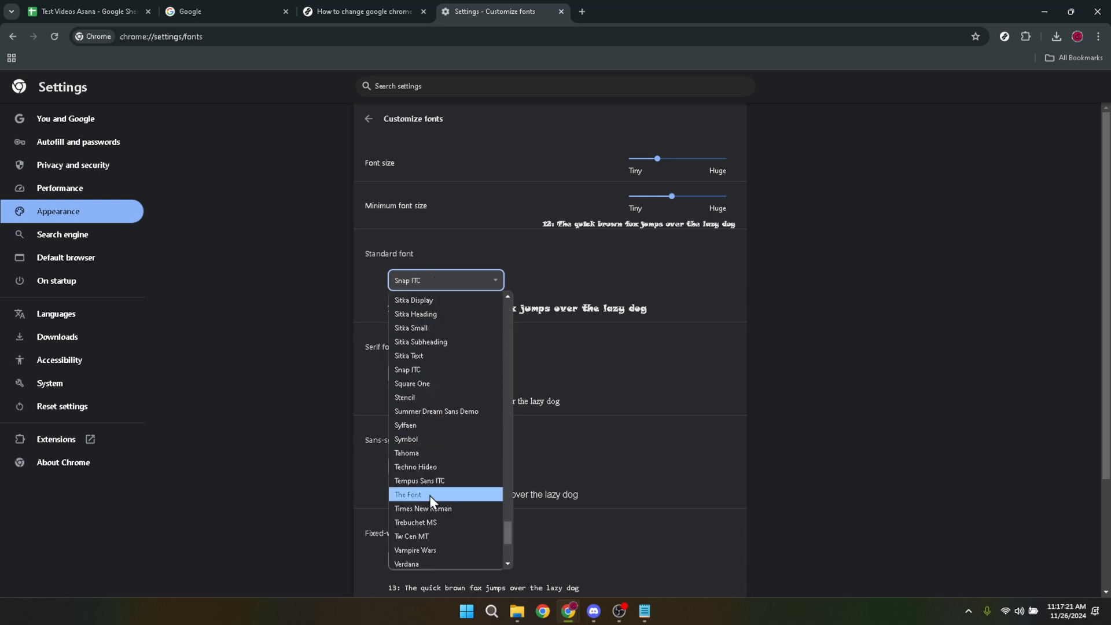
pyautogui.click(422, 511)
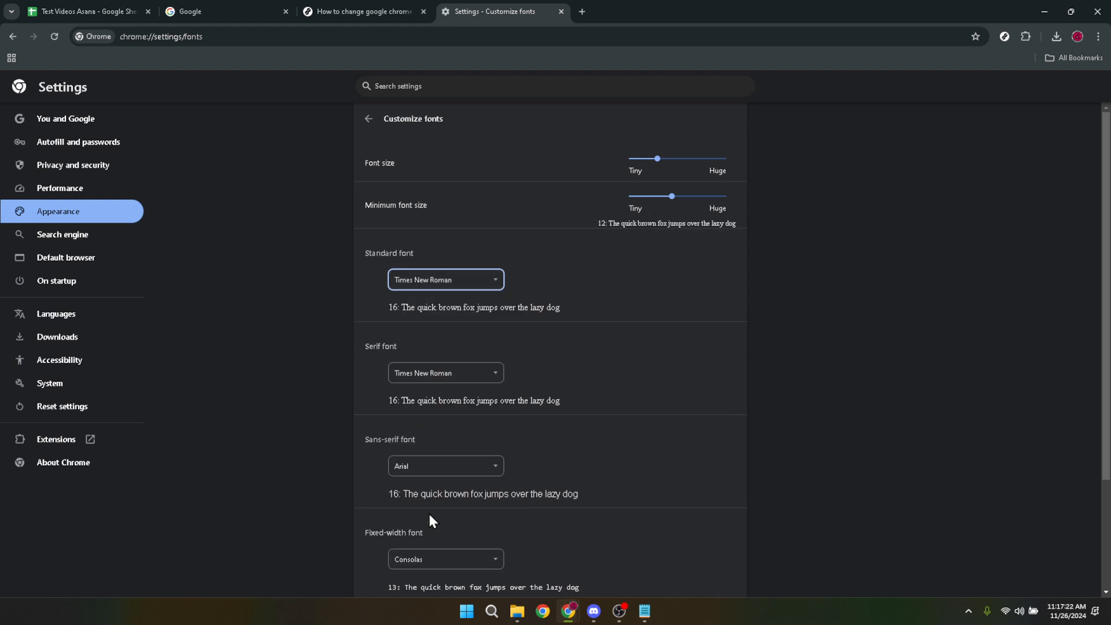
pyautogui.moveTo(454, 343)
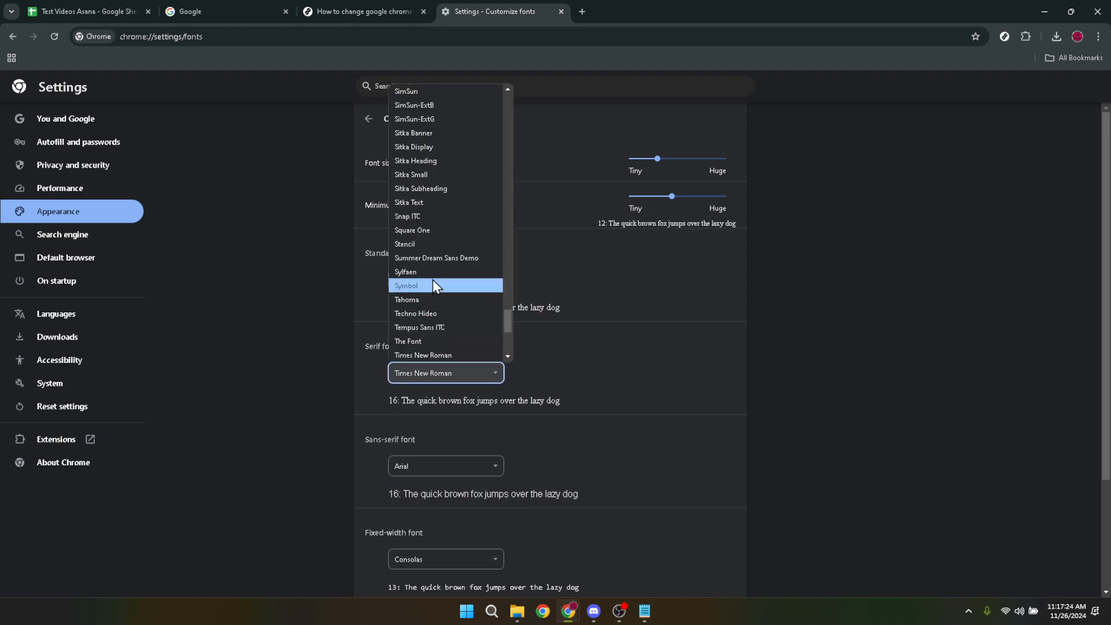
# - Leave the serif font unchanged and review the remaining font dropdowns on the page
pyautogui.click(423, 355)
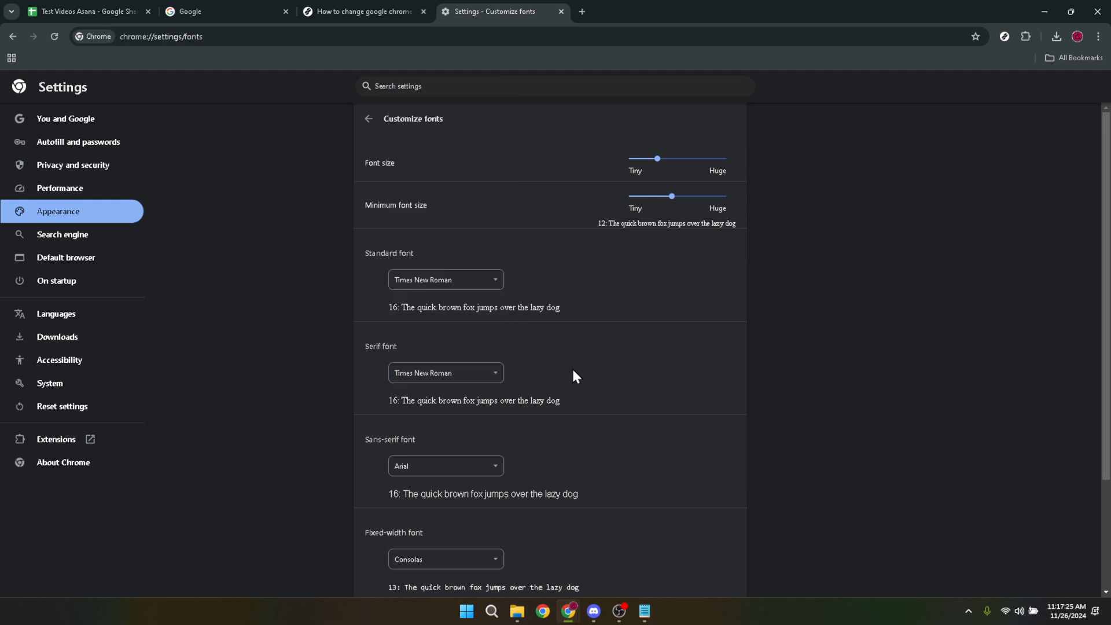
pyautogui.moveTo(422, 290)
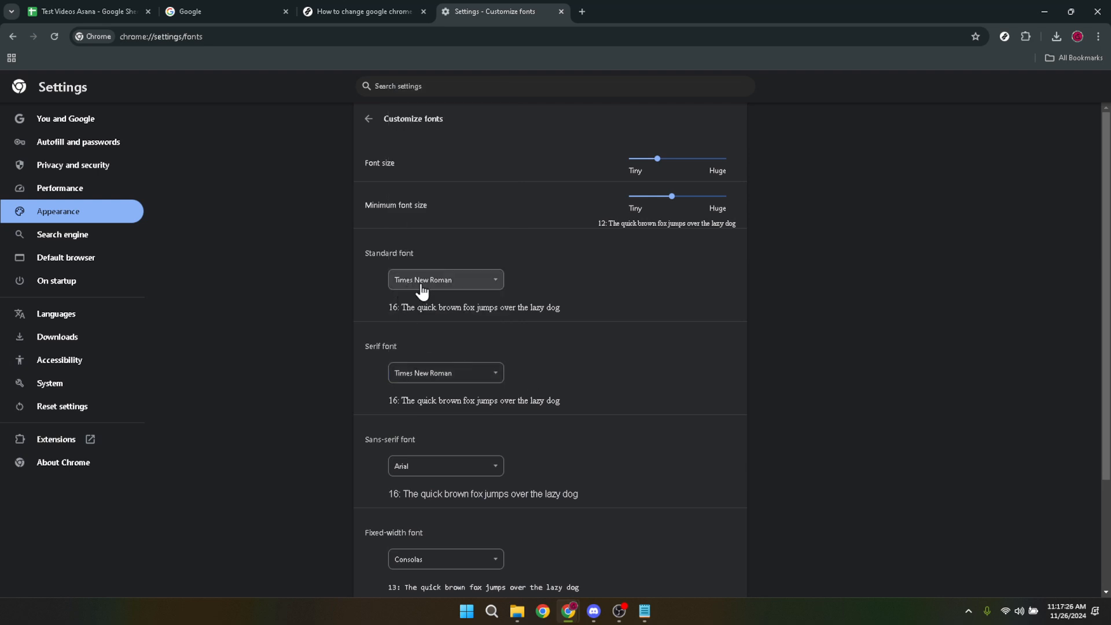
pyautogui.moveTo(446, 373)
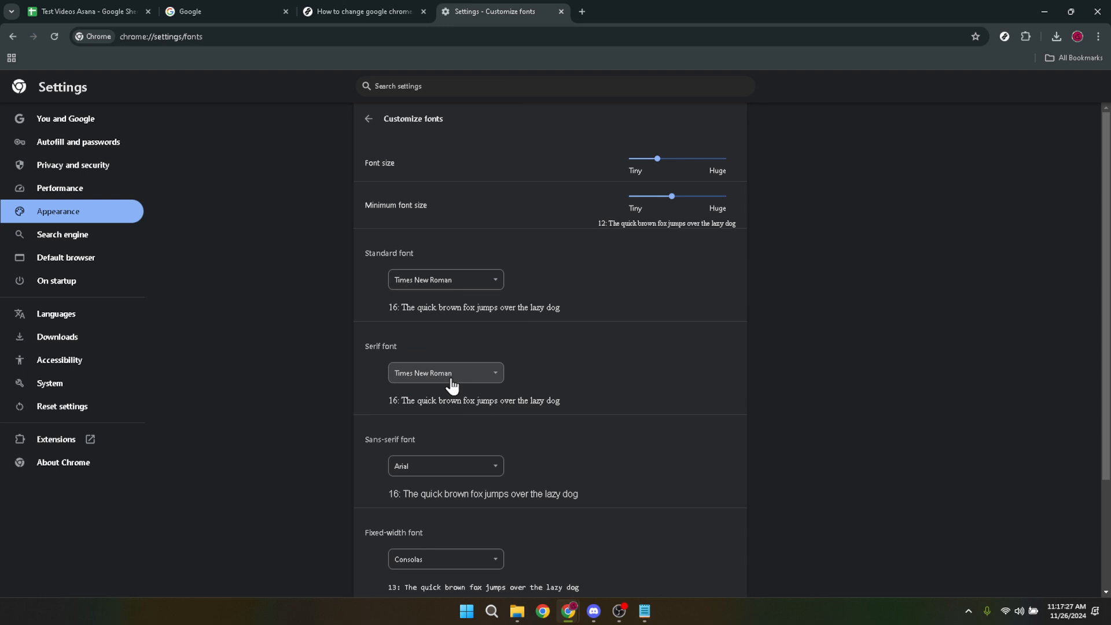
pyautogui.moveTo(474, 479)
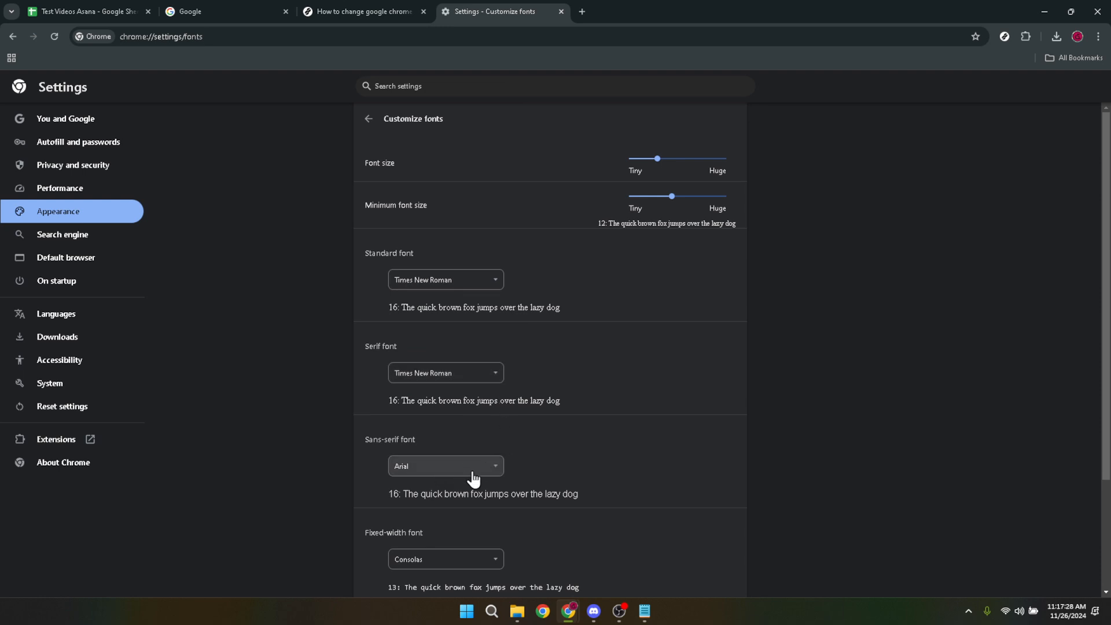
pyautogui.scroll(-3)
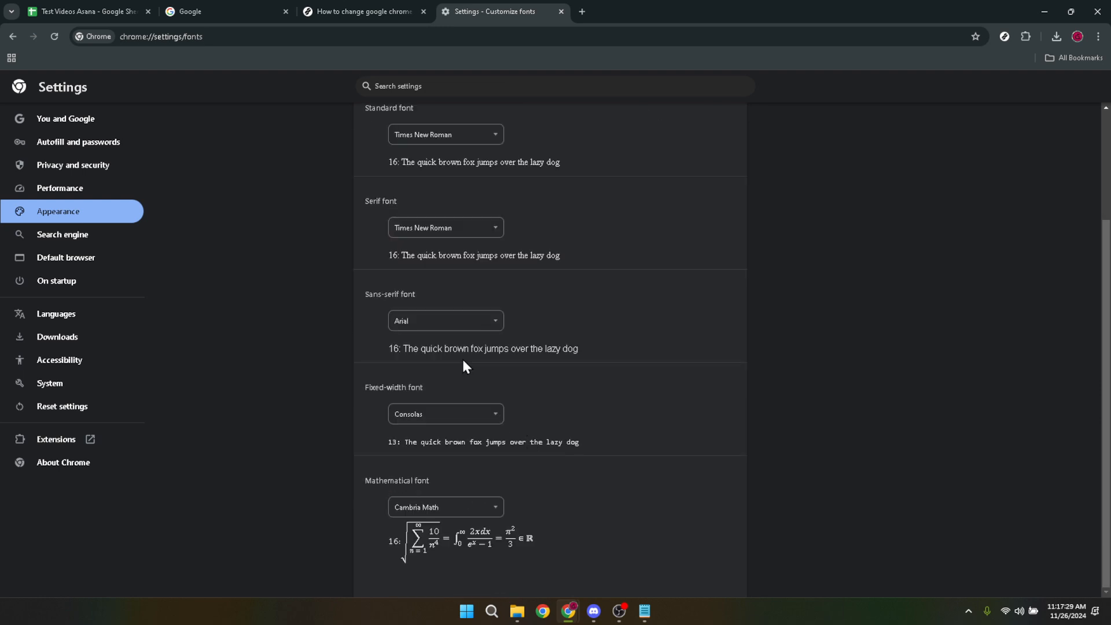
pyautogui.moveTo(437, 418)
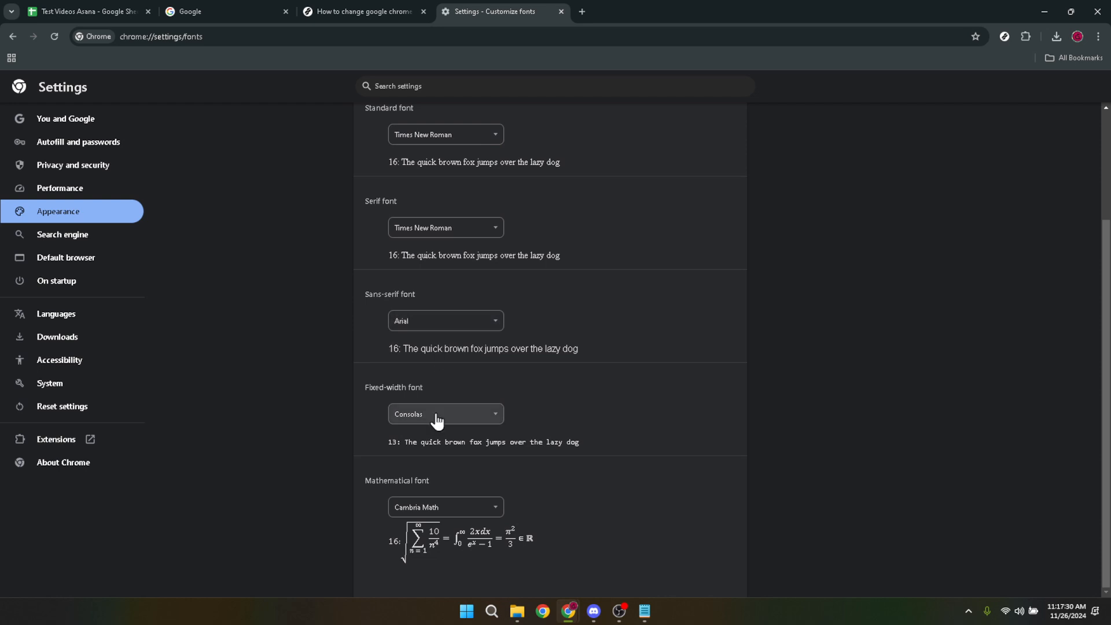
pyautogui.moveTo(431, 337)
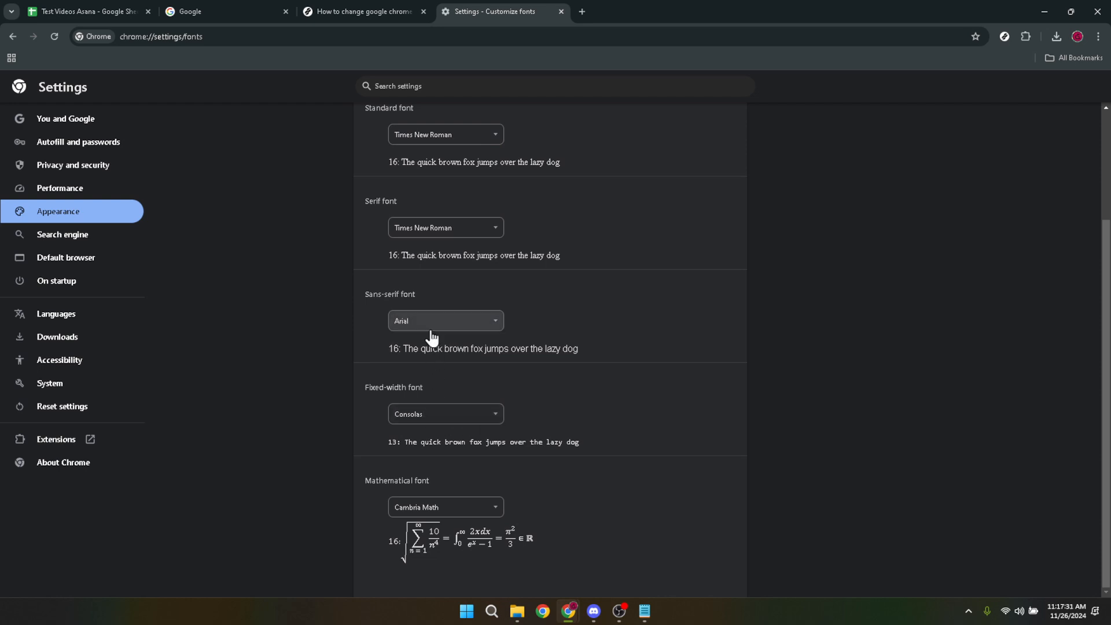
pyautogui.moveTo(438, 500)
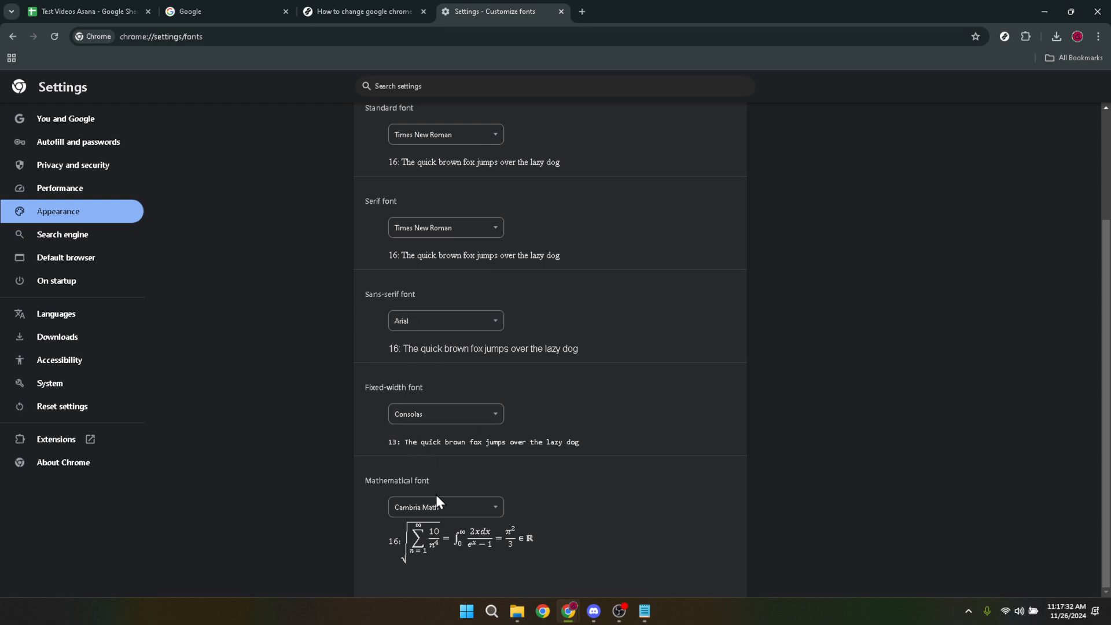
pyautogui.scroll(3)
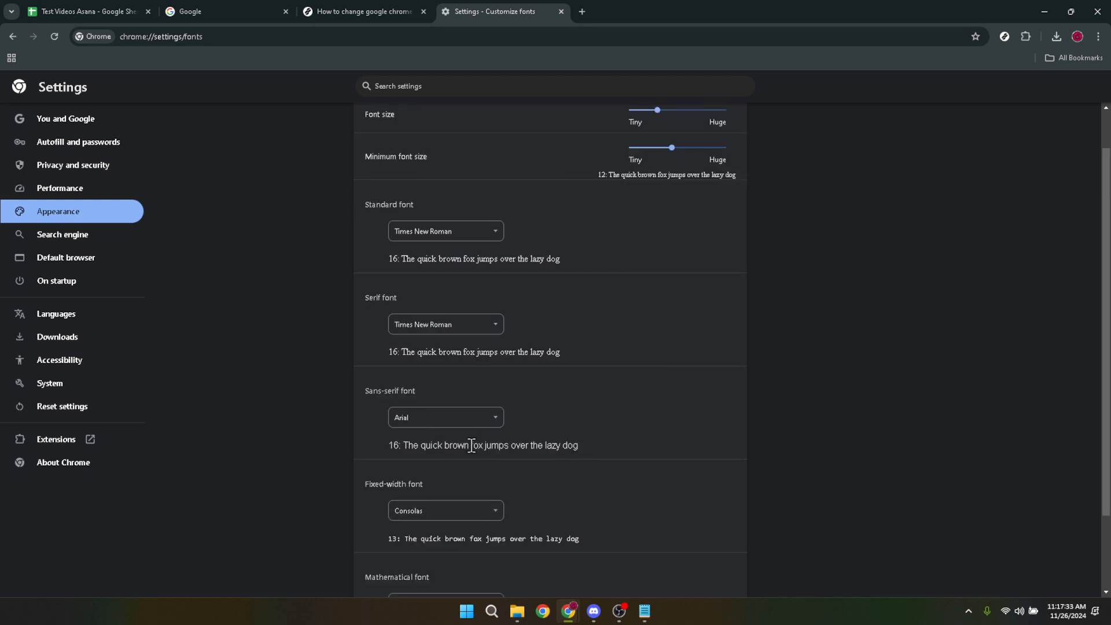
pyautogui.moveTo(440, 418)
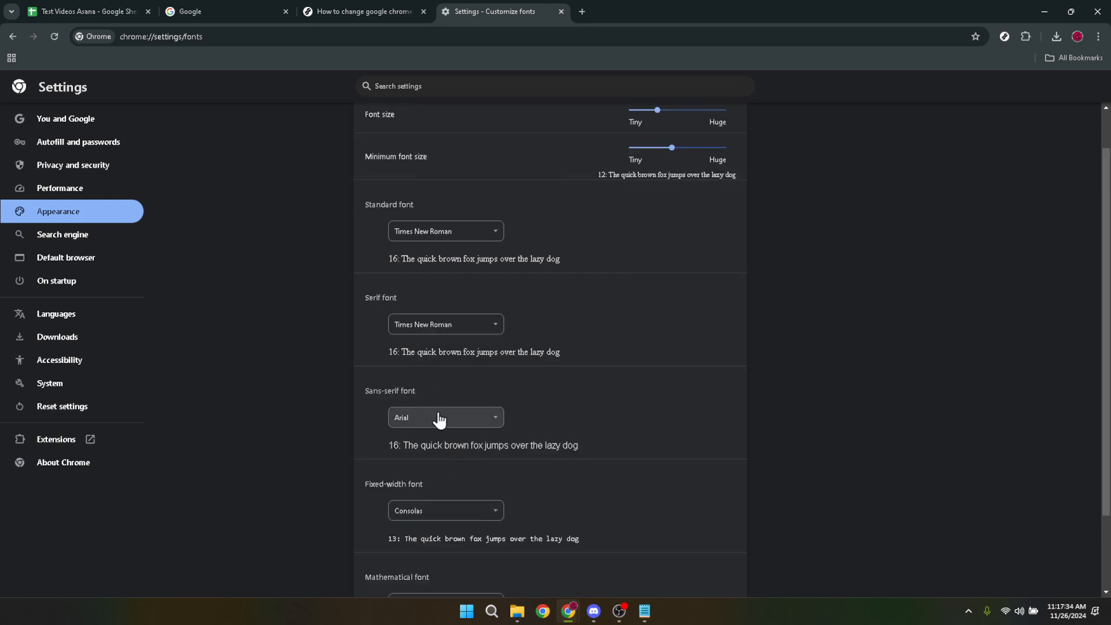
pyautogui.moveTo(484, 359)
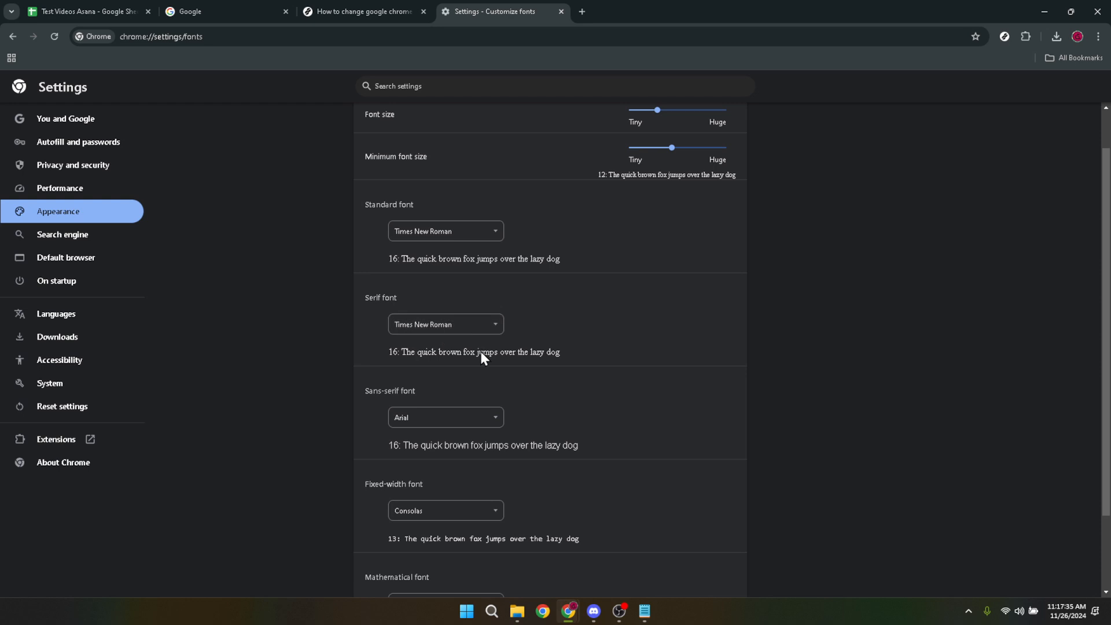
pyautogui.scroll(-3)
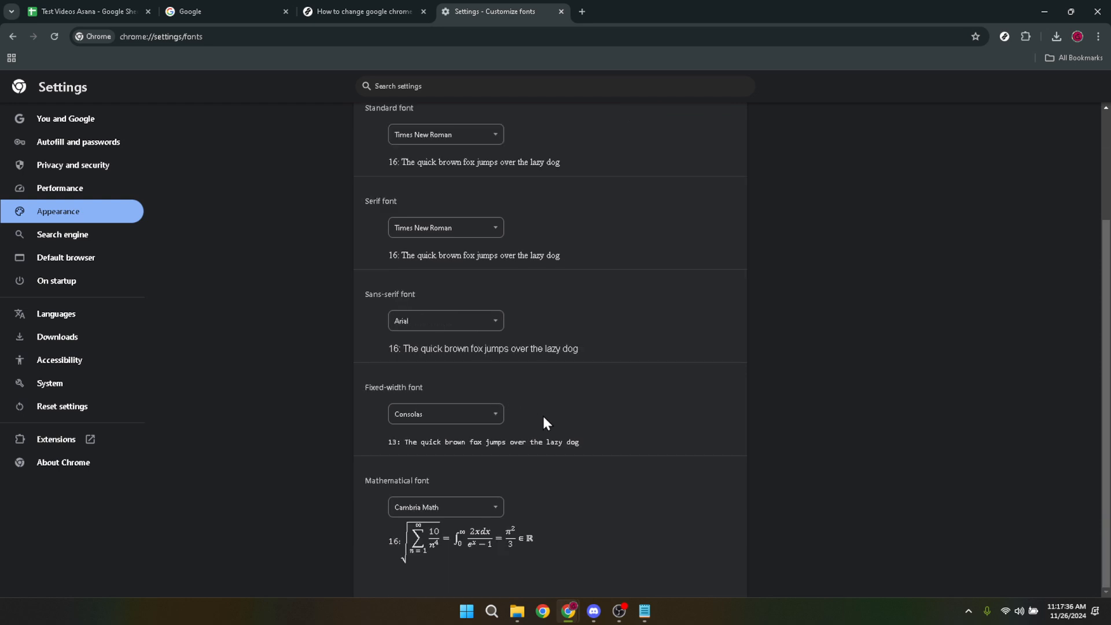
pyautogui.scroll(3)
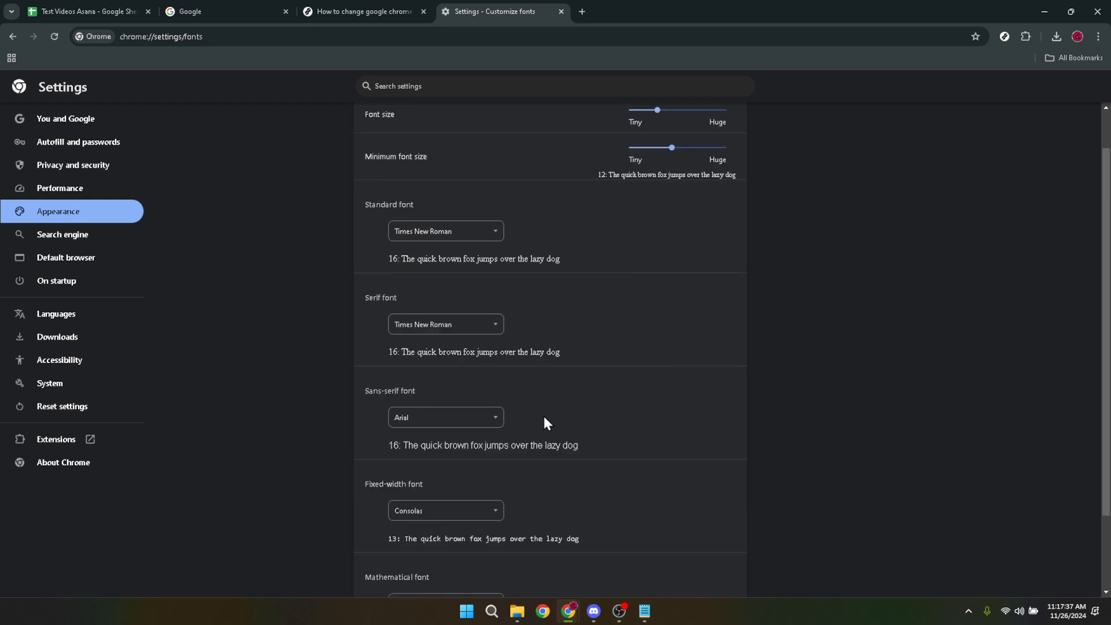
# - Set the Standard, Serif, Sans-serif and Fixed-width fonts each to Calibri
pyautogui.click(445, 231)
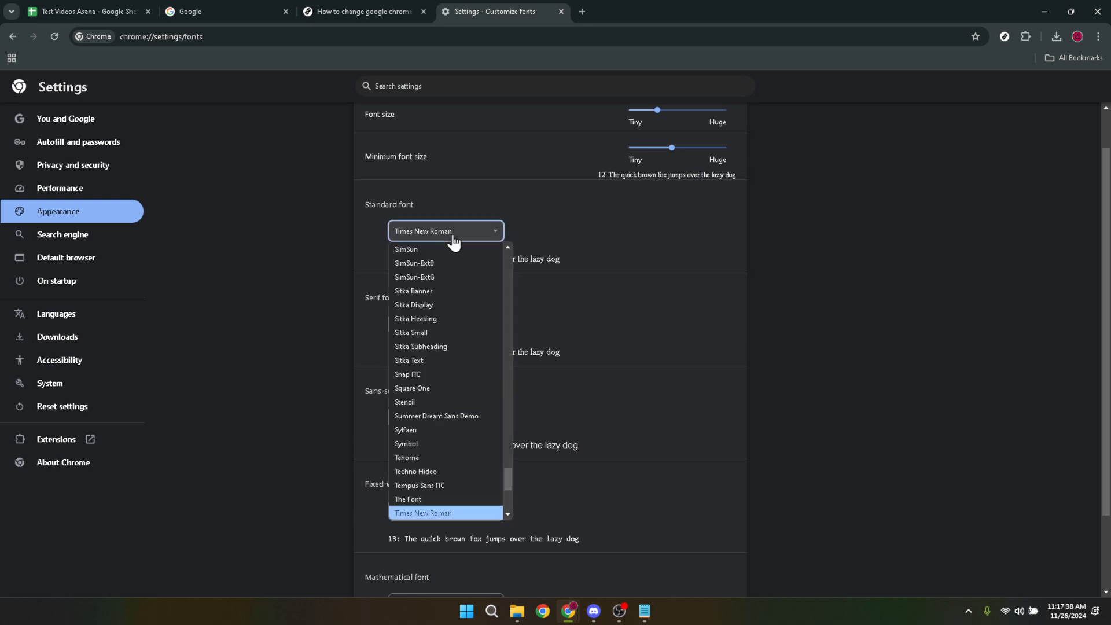
pyautogui.moveTo(475, 257)
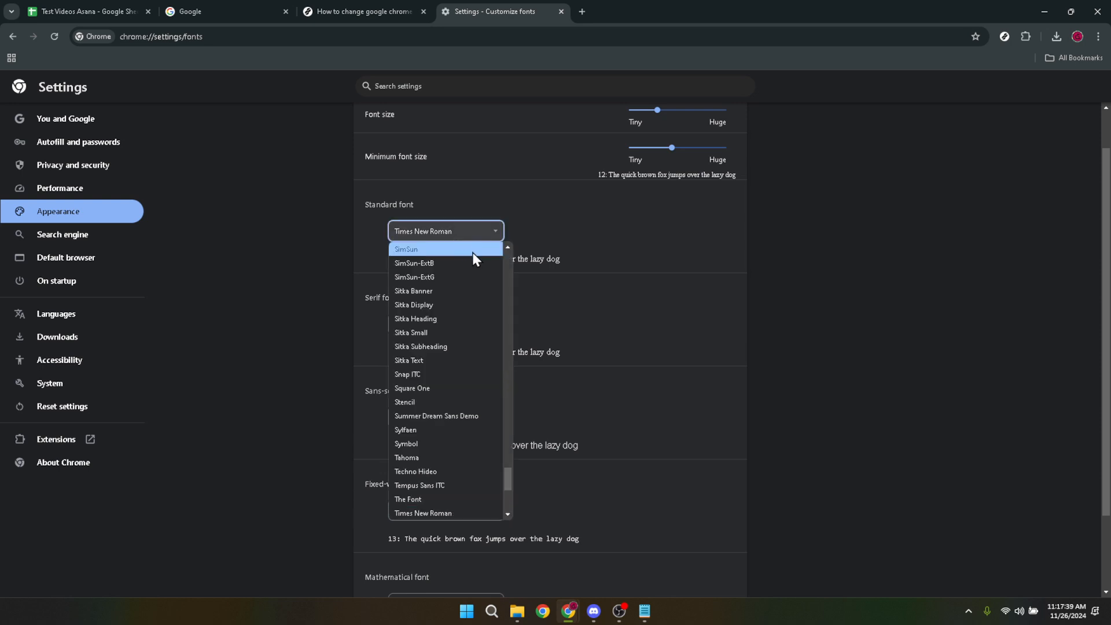
pyautogui.scroll(3)
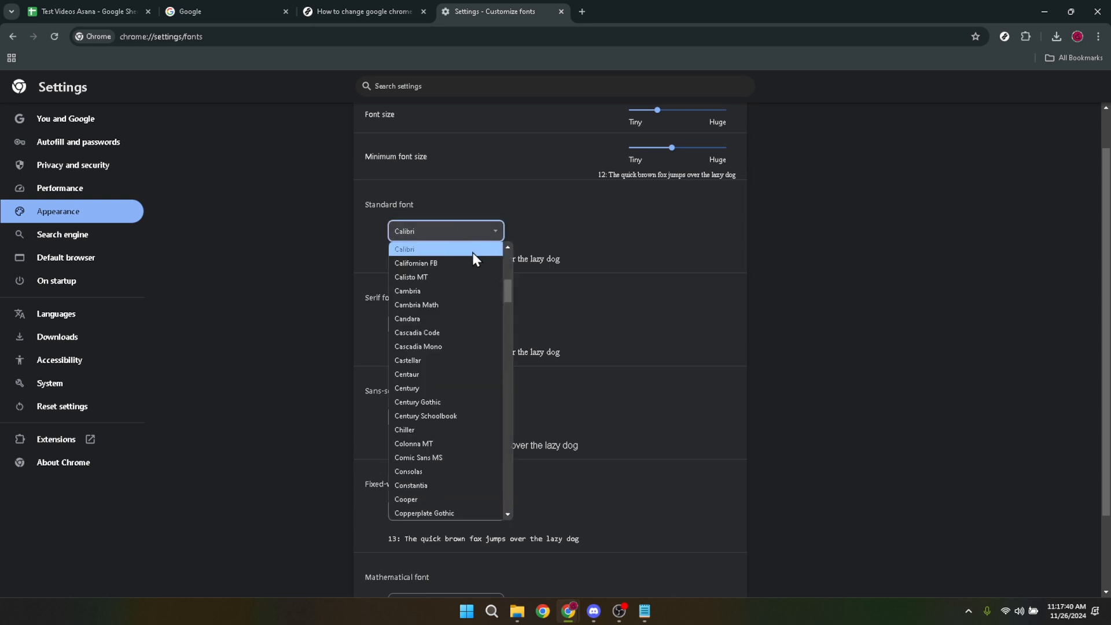
pyautogui.click(404, 249)
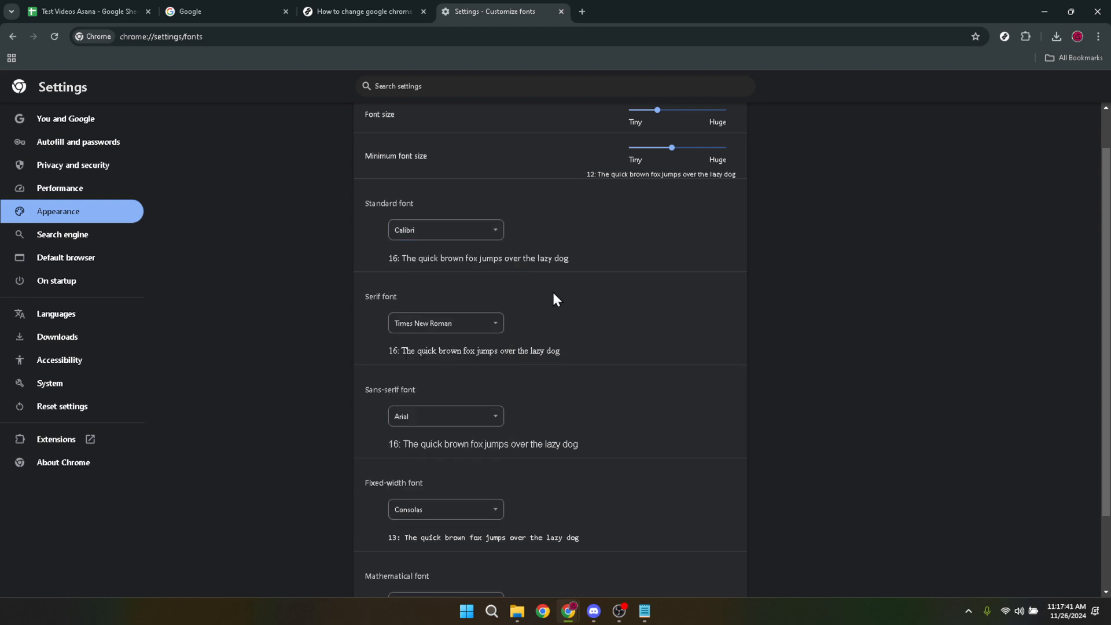
pyautogui.click(445, 323)
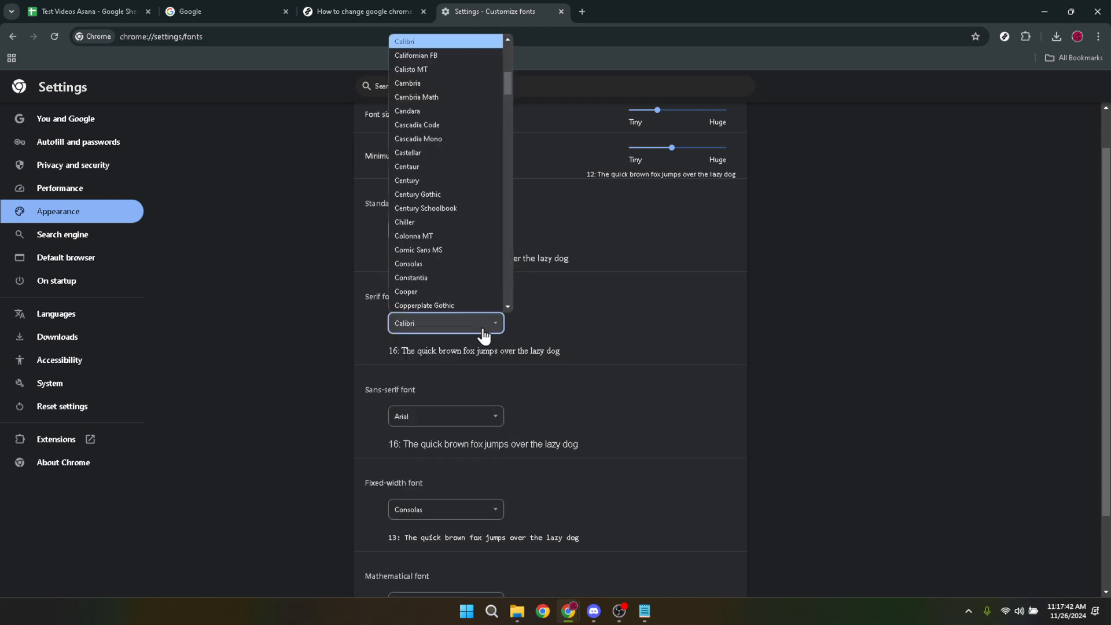
pyautogui.click(444, 323)
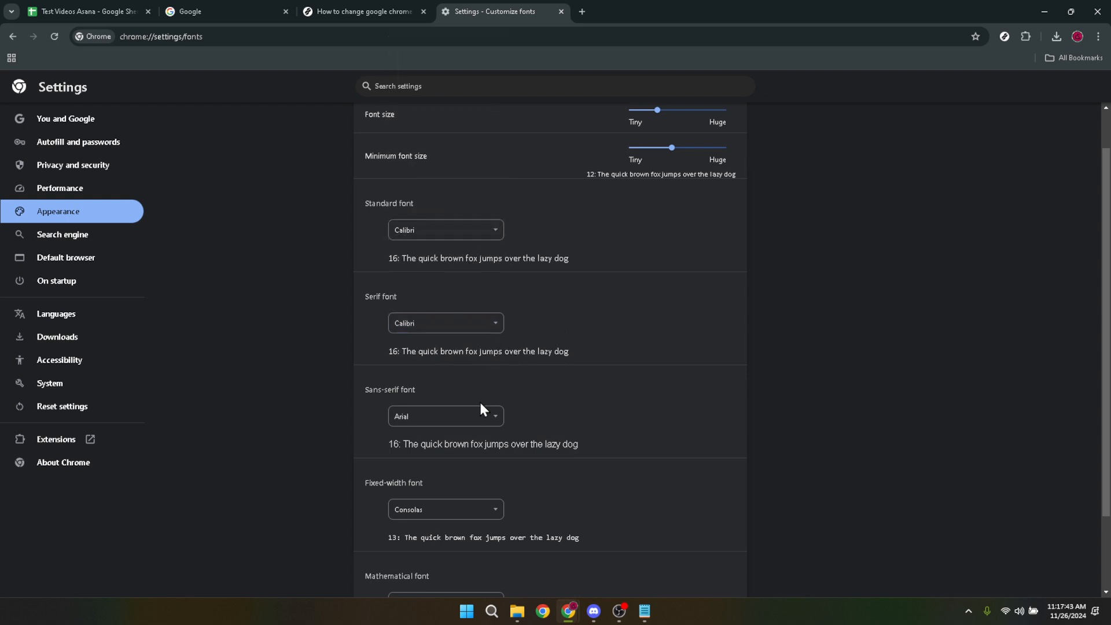
pyautogui.click(444, 416)
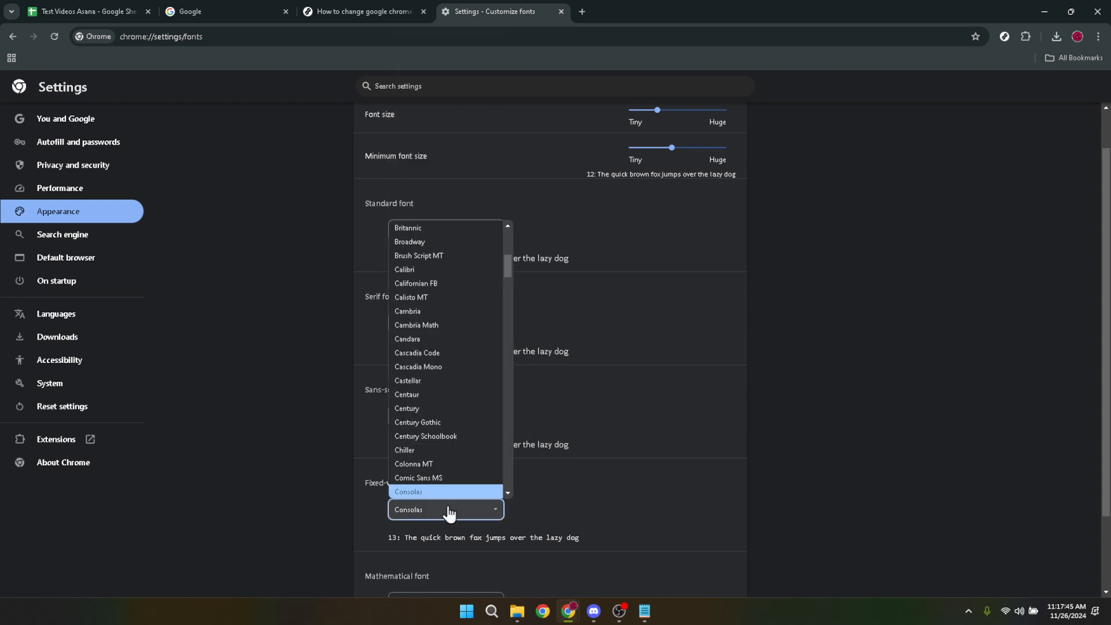
pyautogui.click(404, 271)
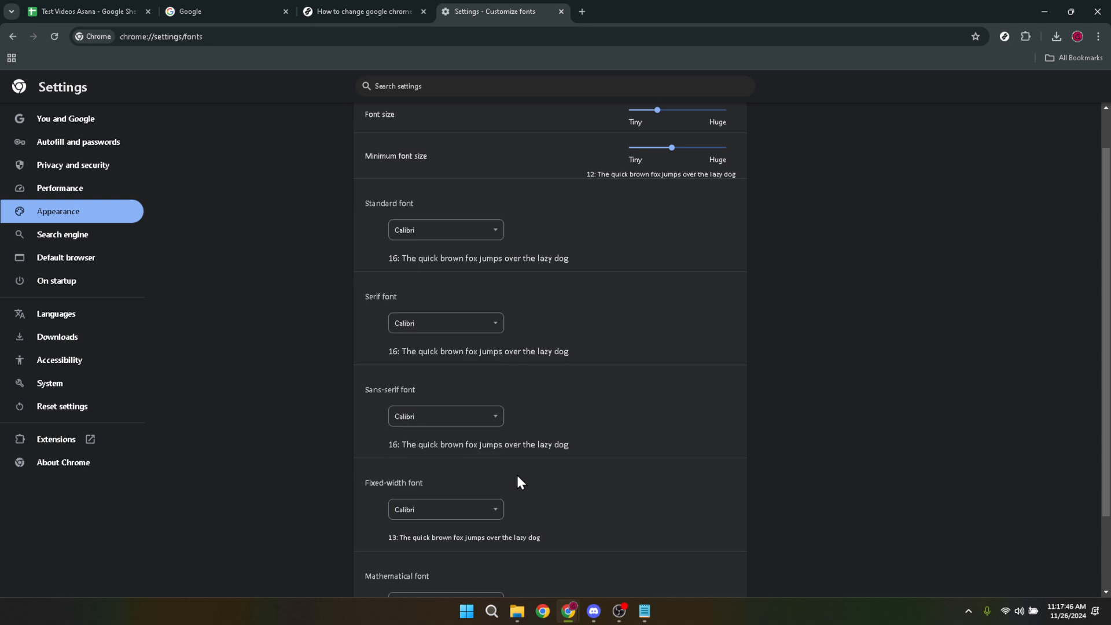
pyautogui.scroll(-3)
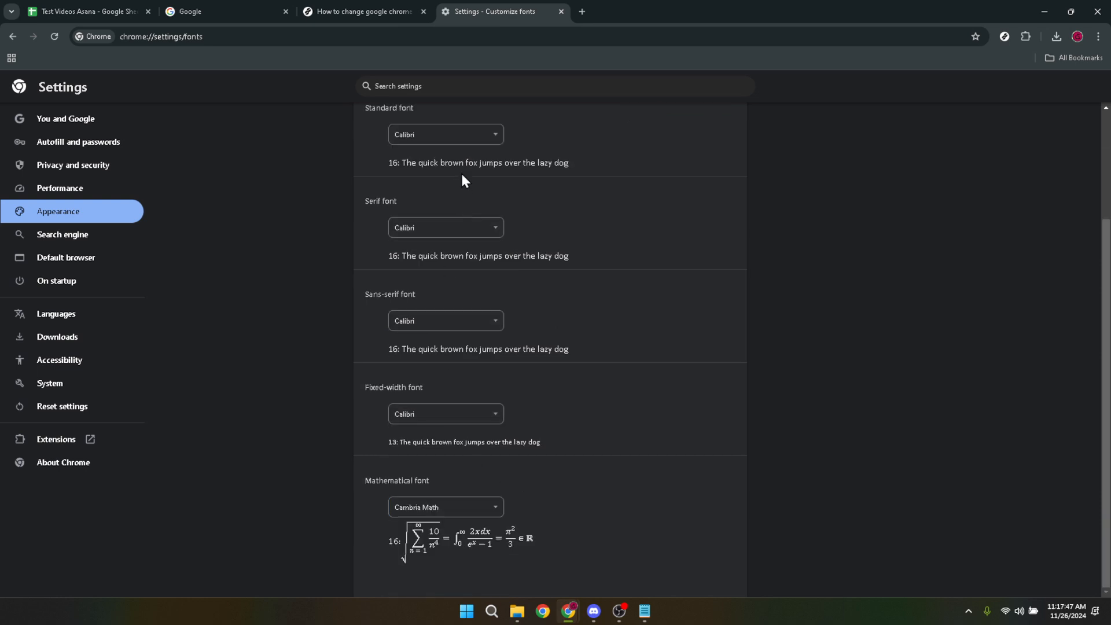
pyautogui.click(445, 135)
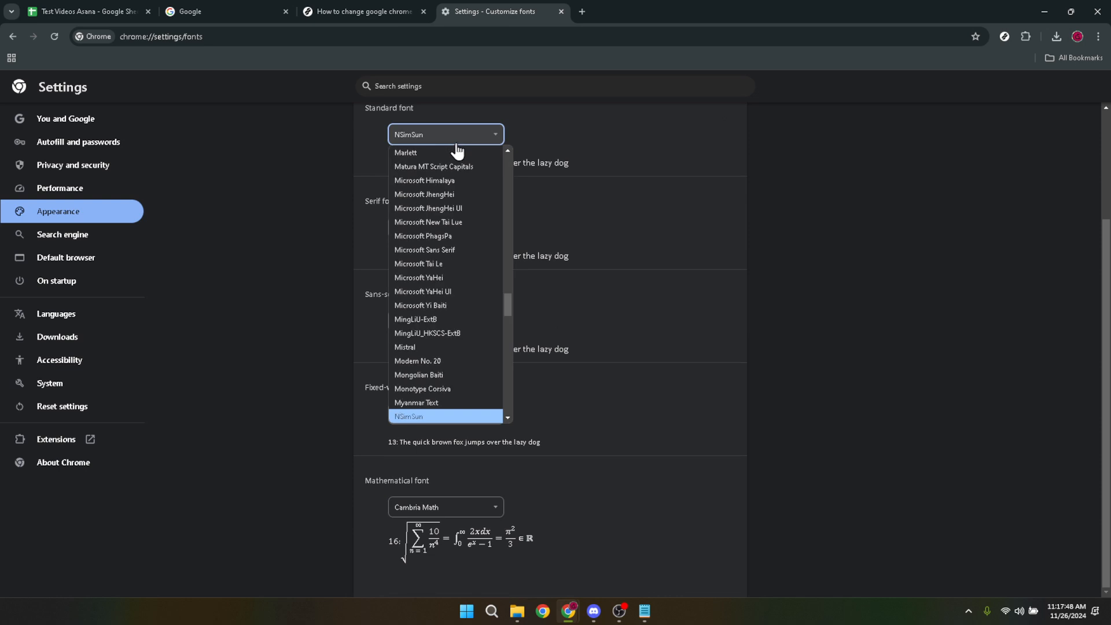
pyautogui.moveTo(458, 153)
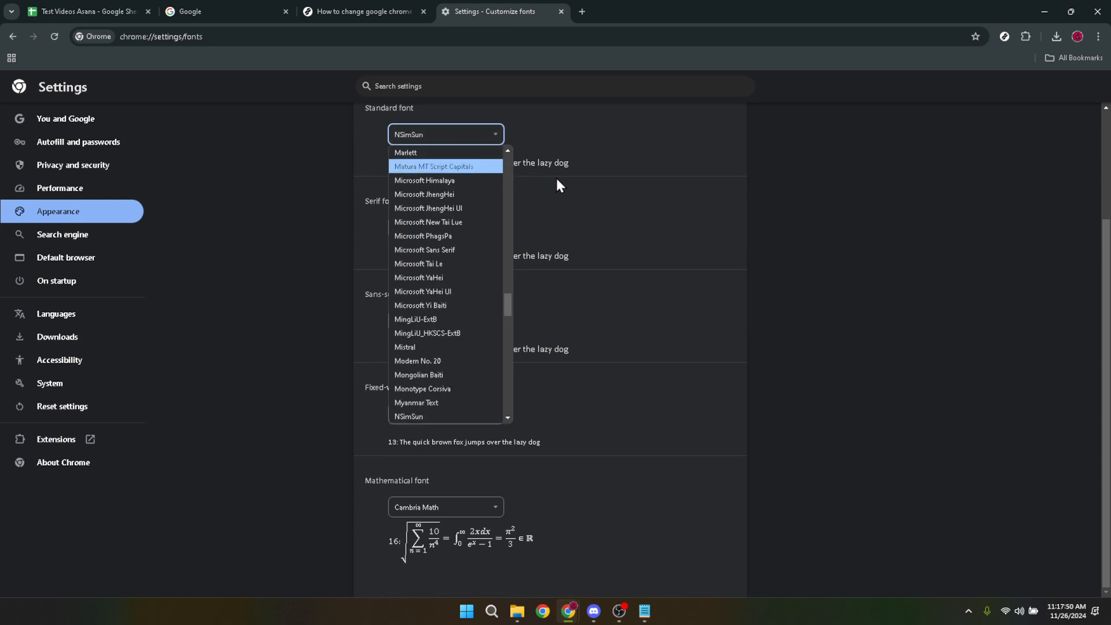
pyautogui.scroll(3)
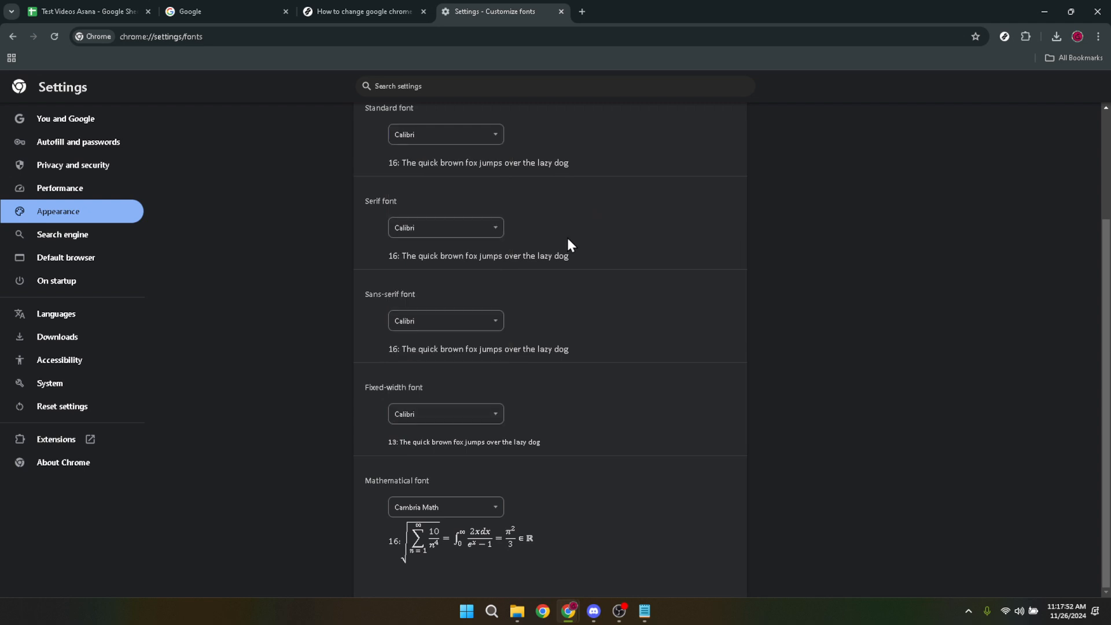
pyautogui.moveTo(546, 326)
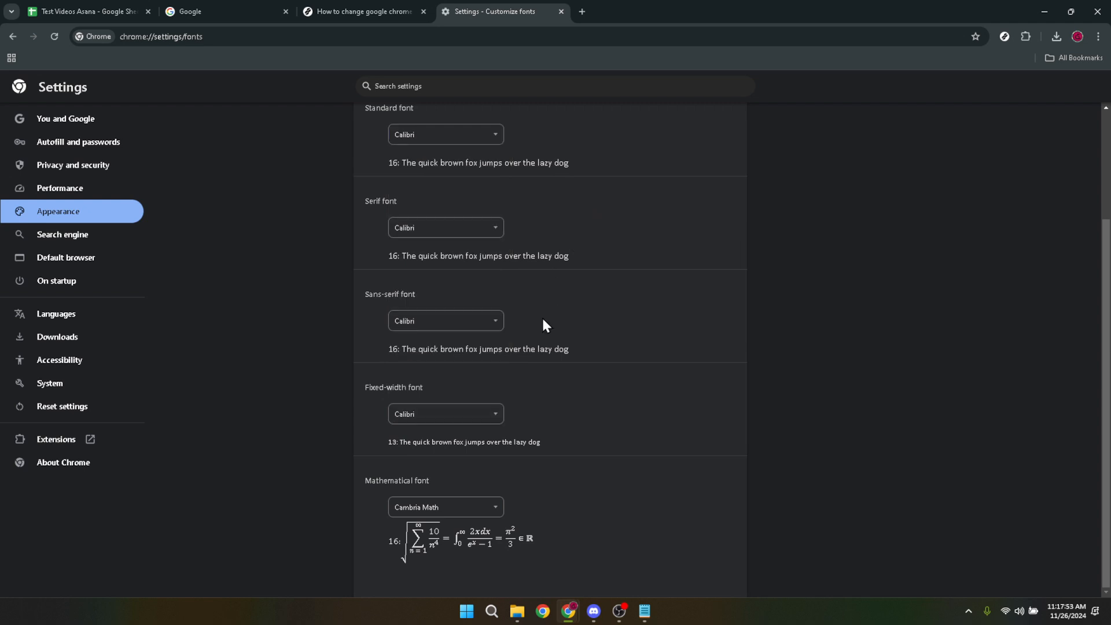
pyautogui.scroll(3)
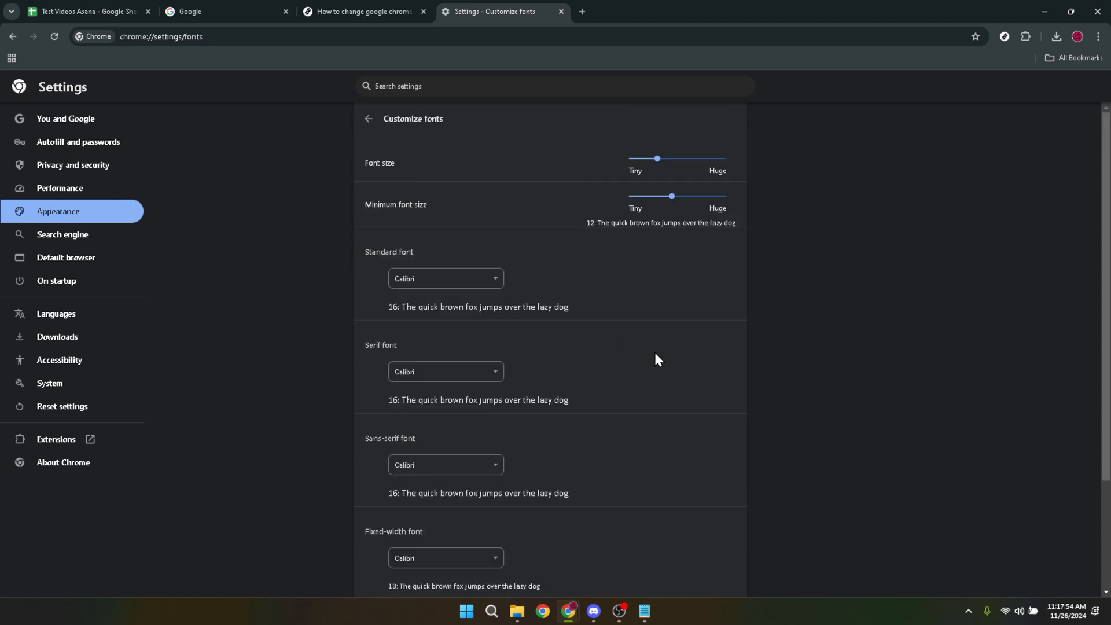
pyautogui.scroll(-3)
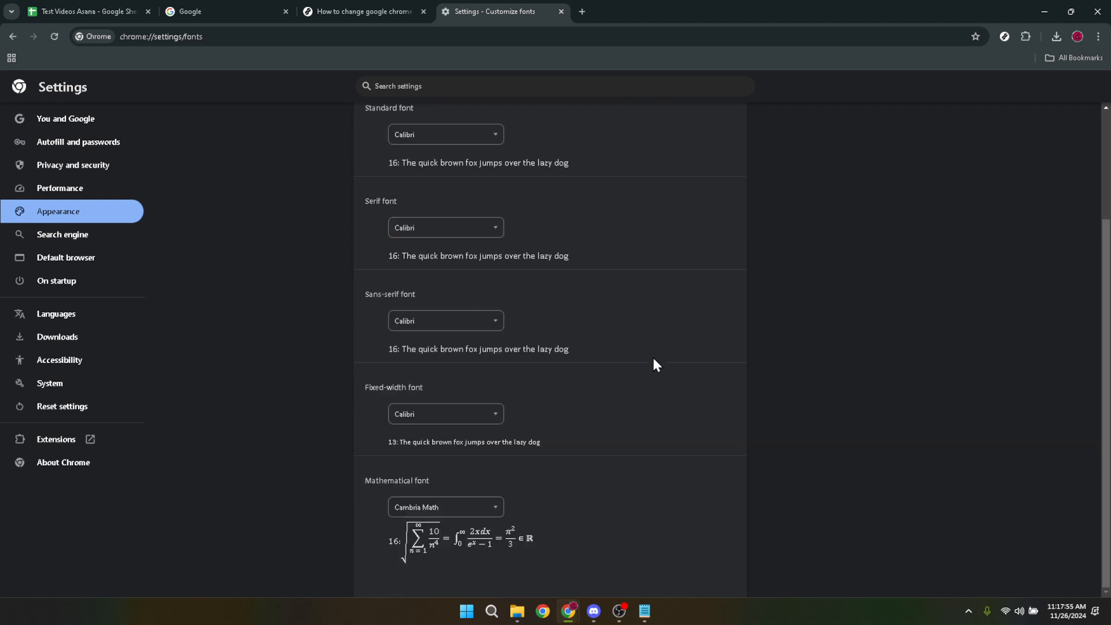
pyautogui.moveTo(919, 364)
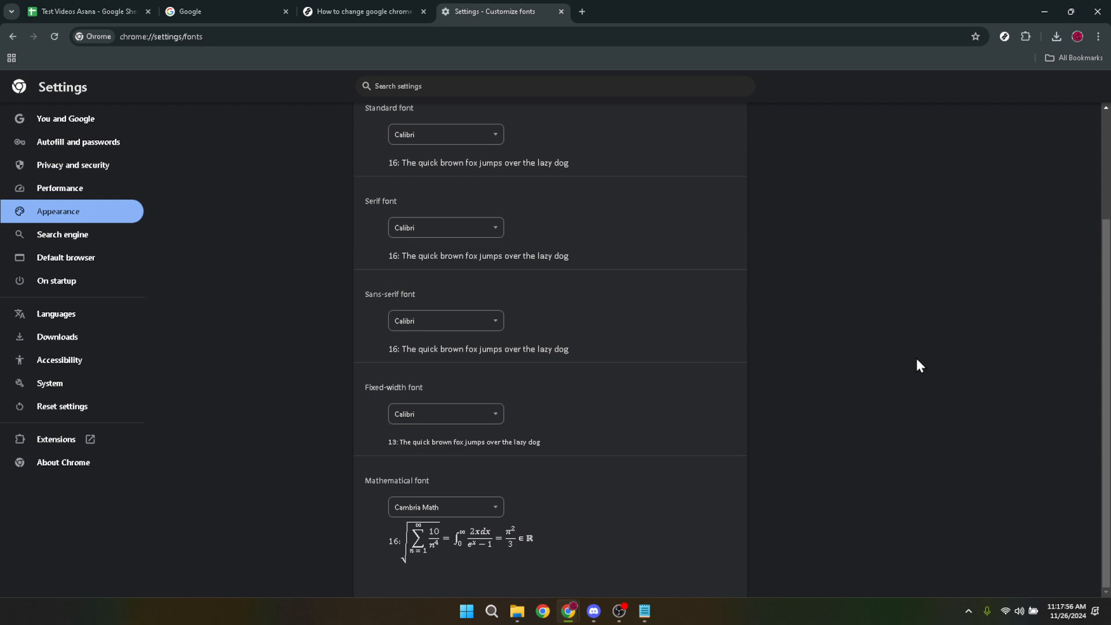
pyautogui.moveTo(552, 30)
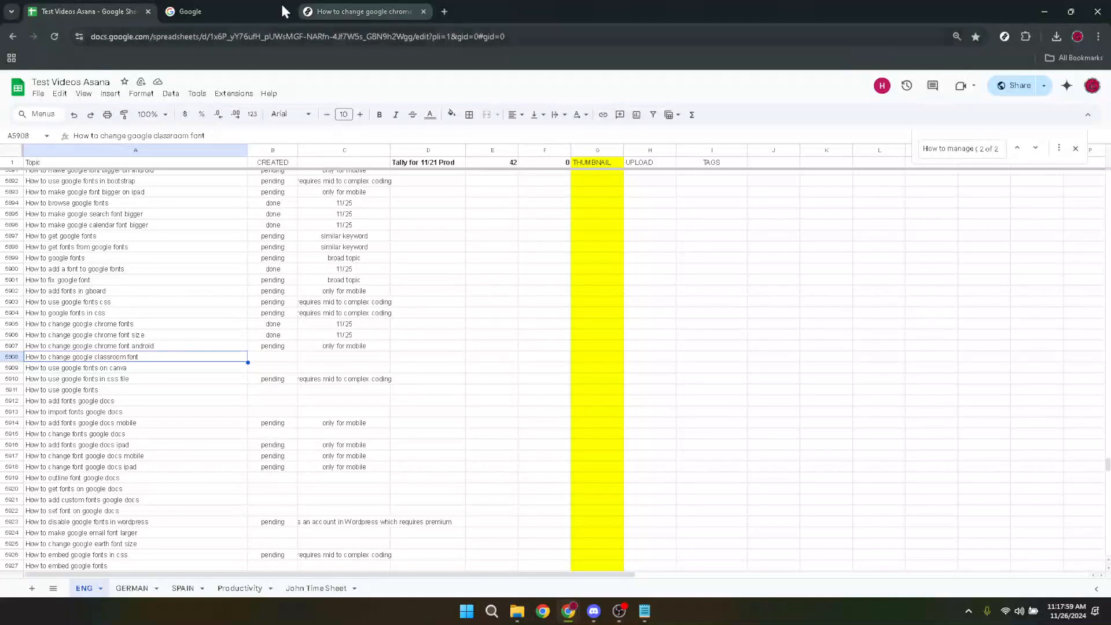
# - Return to the Google homepage tab, leaving the fonts as Calibri
pyautogui.click(190, 11)
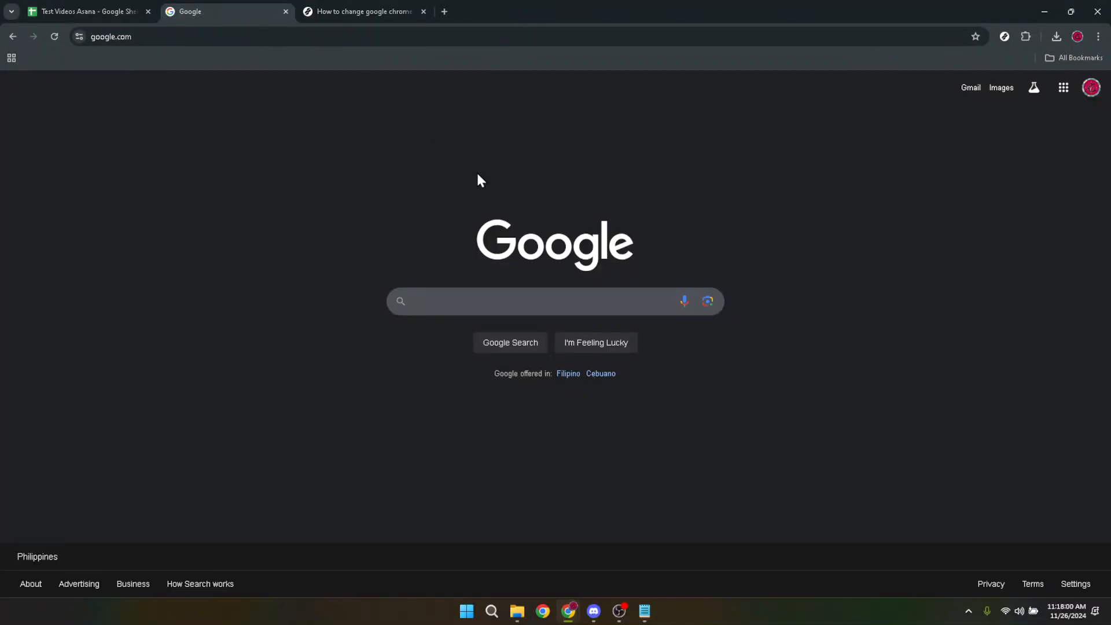
pyautogui.moveTo(818, 282)
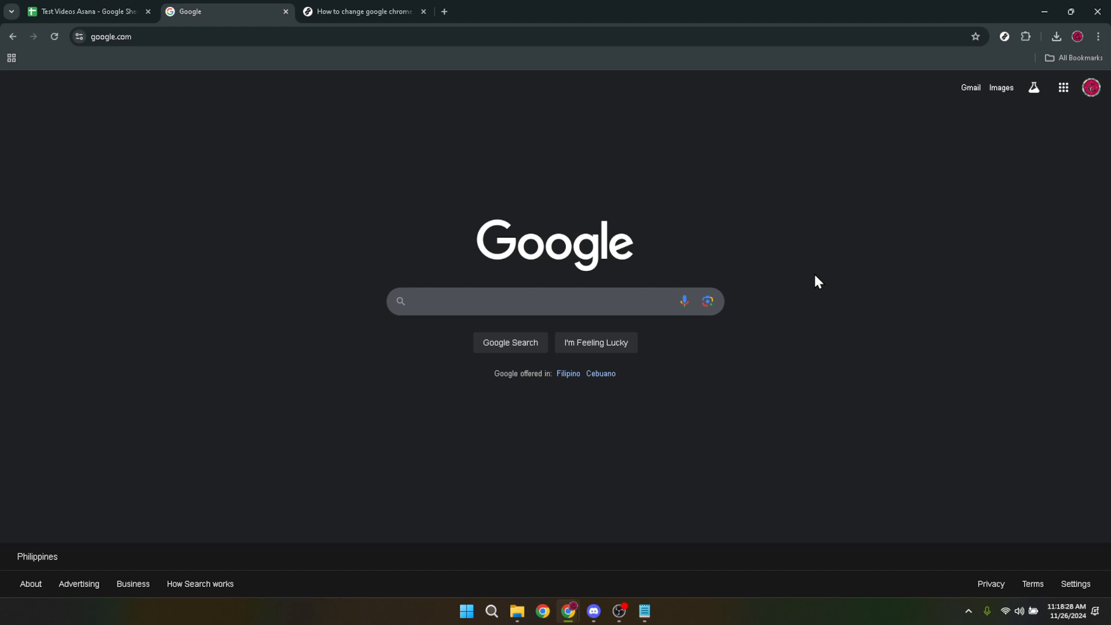
pyautogui.moveTo(797, 273)
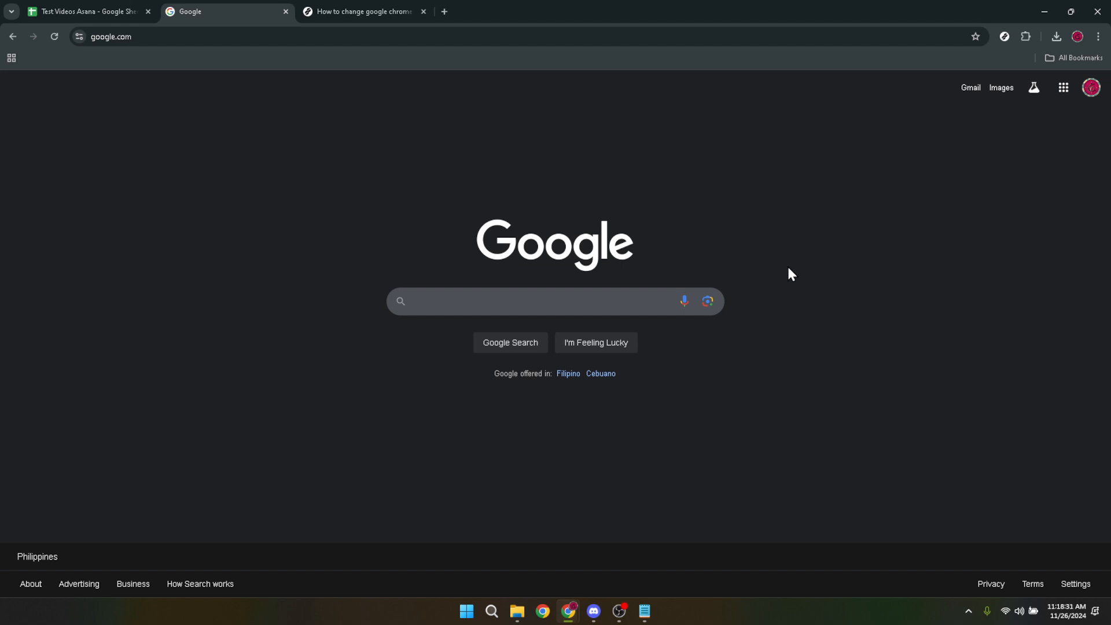
pyautogui.moveTo(772, 259)
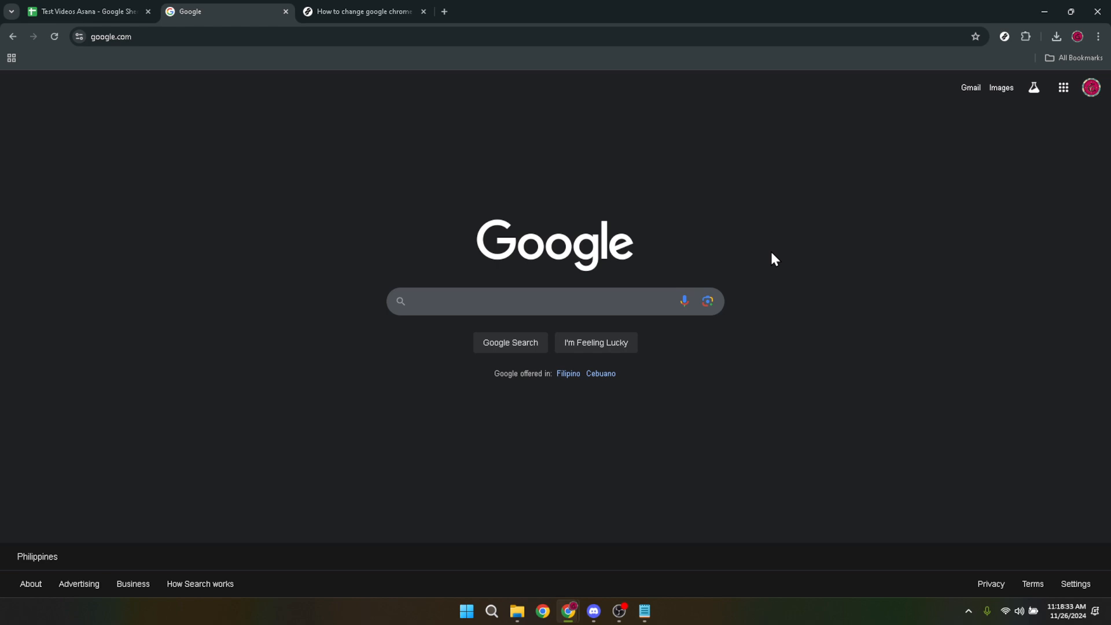